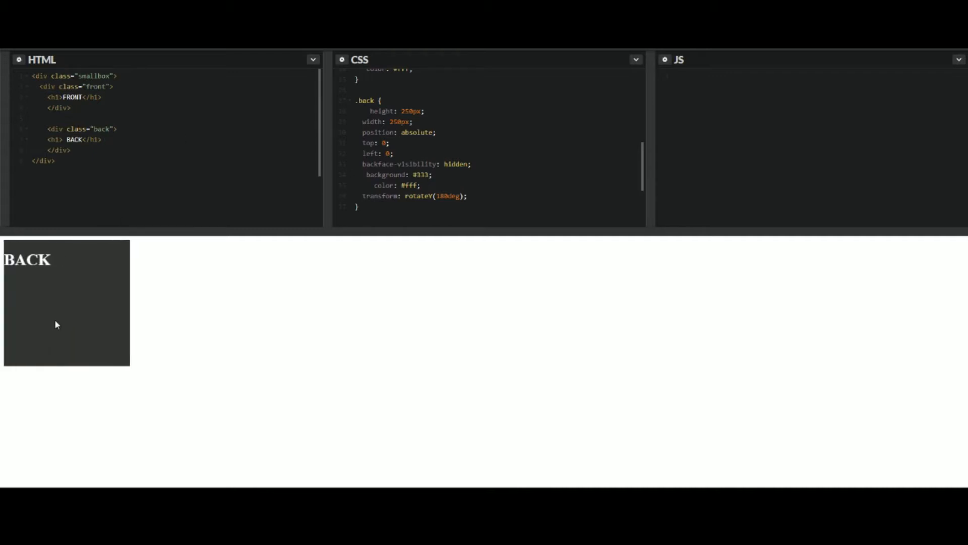
{"action": "mouse_move", "coordinate": [54, 319]}
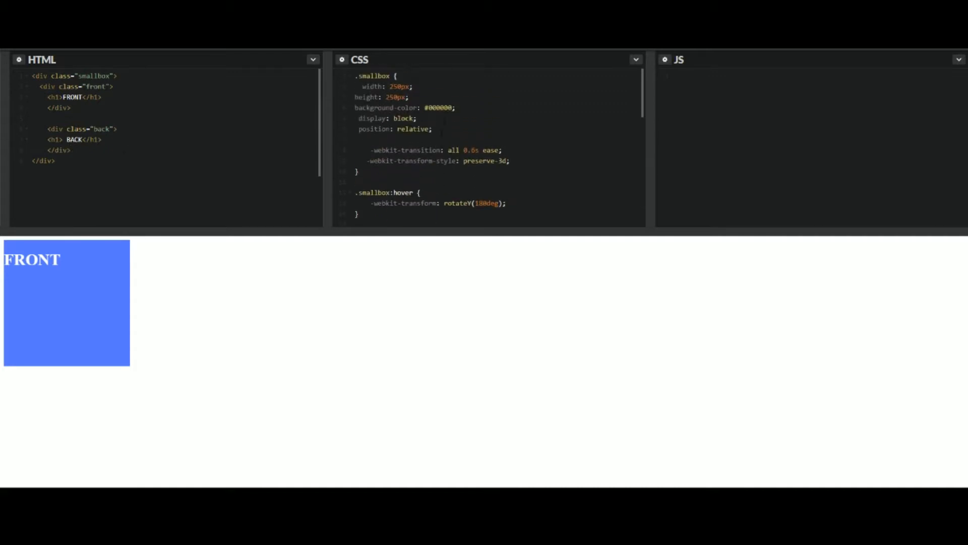
- Clear the finished flip-box demo so the pen's editors and preview are empty
{"action": "left_click", "coordinate": [99, 139]}
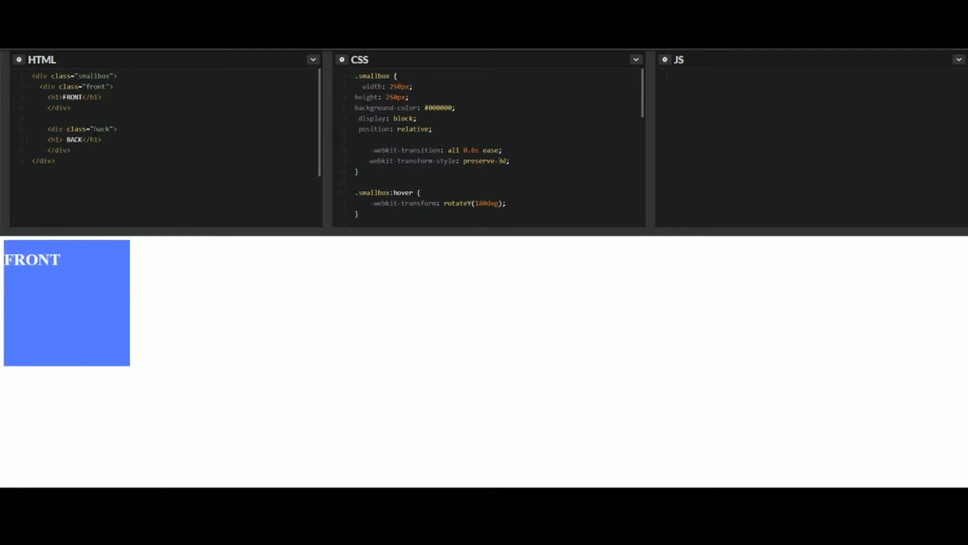
{"action": "left_click", "coordinate": [39, 118]}
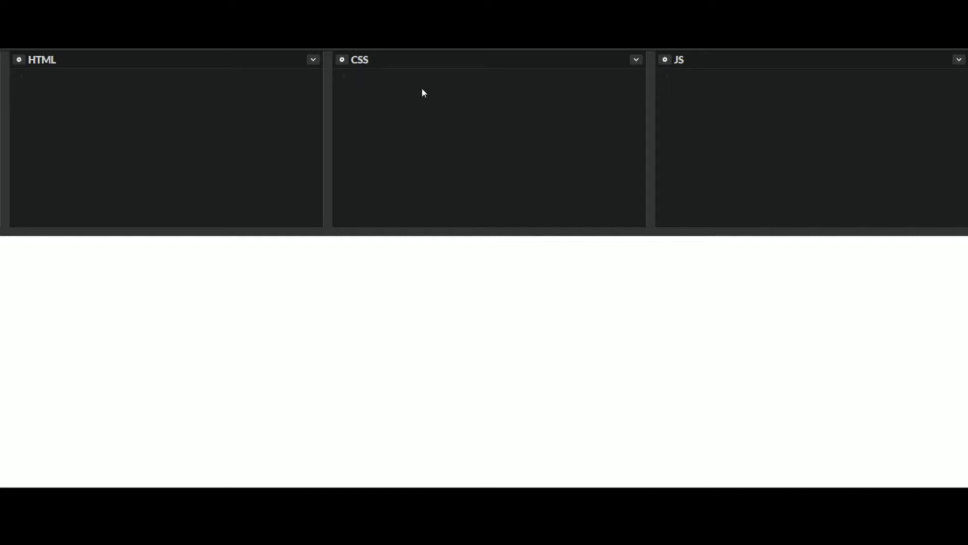
- Write empty CSS rule blocks for .smallbox, .front and .back
{"action": "type", "text": ".small"}
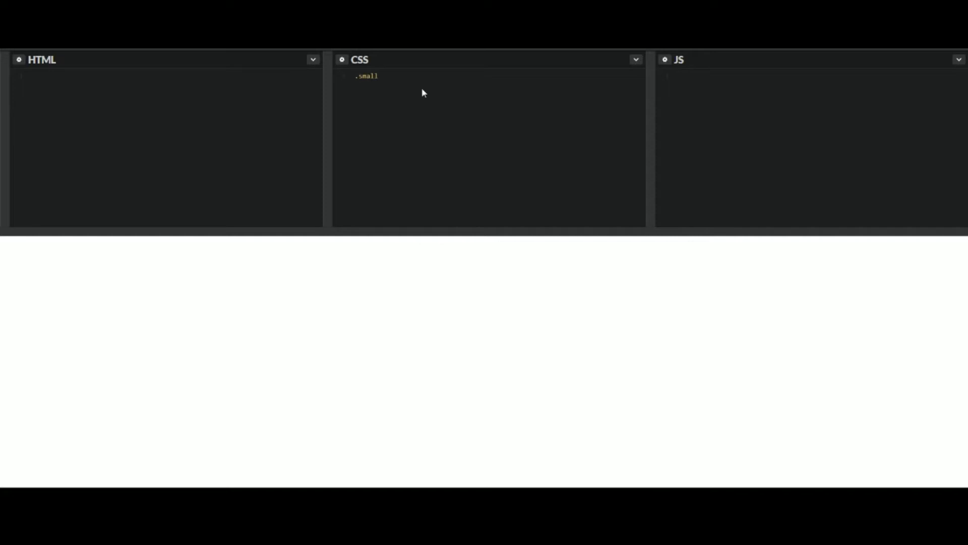
{"action": "type", "text": "box {"}
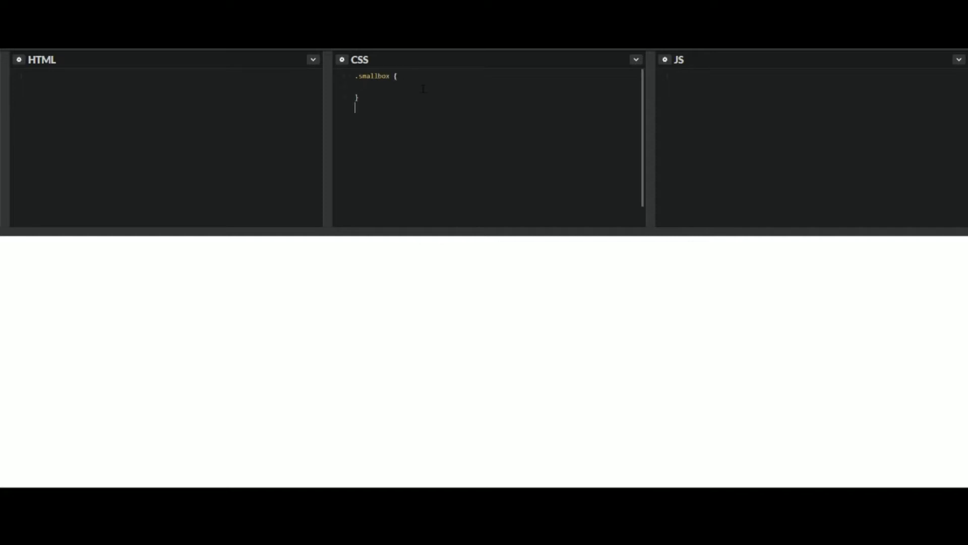
{"action": "type", "text": "."}
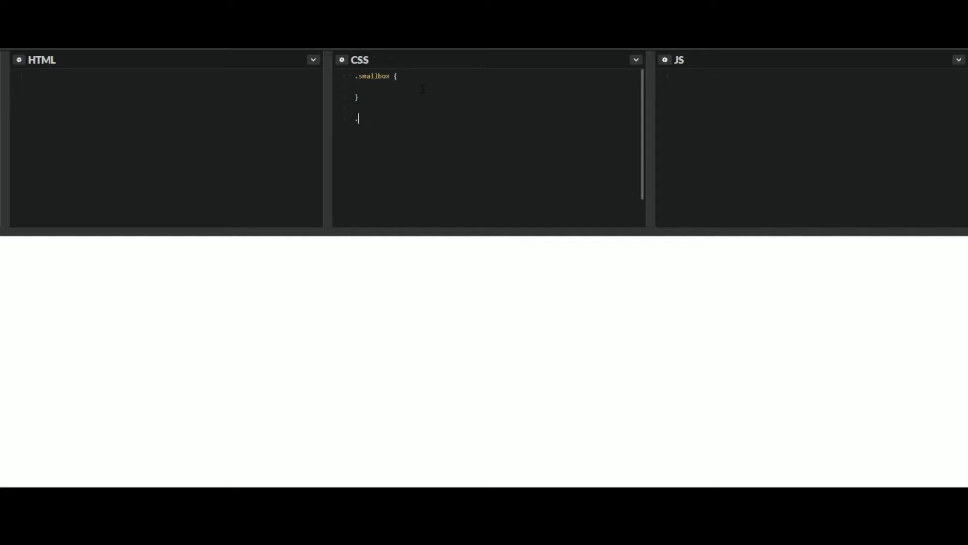
{"action": "type", "text": "front"}
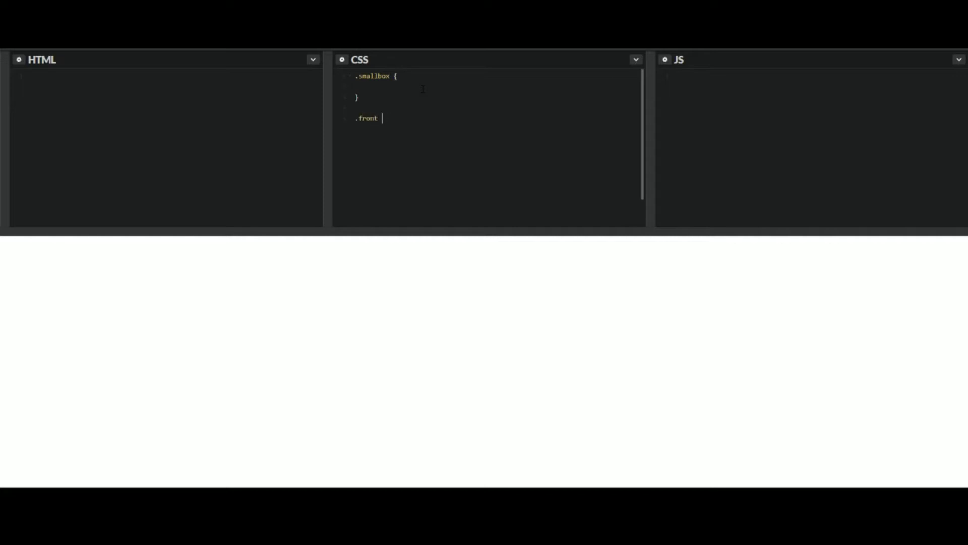
{"action": "type", "text": "{"}
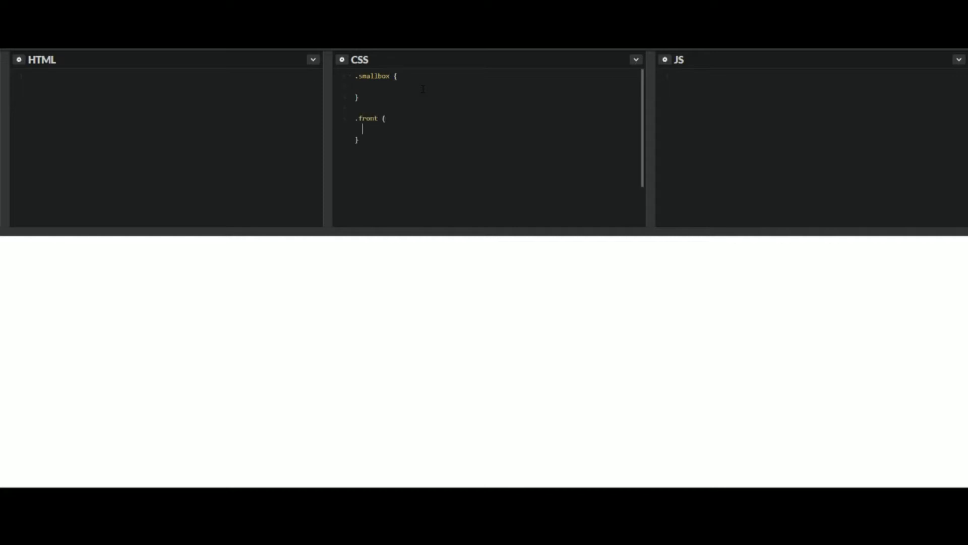
{"action": "type", "text": ".b"}
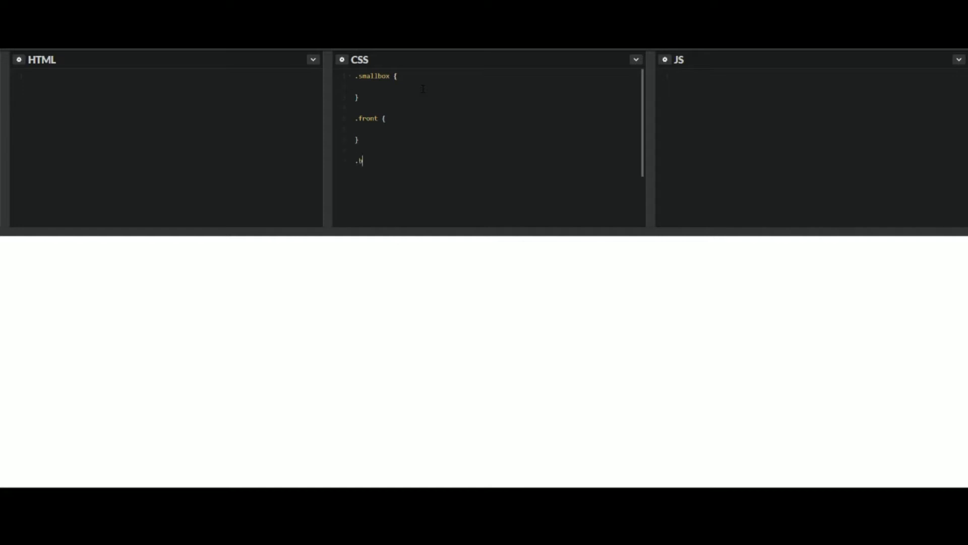
{"action": "type", "text": "ack {"}
{"action": "left_click", "coordinate": [169, 75]}
{"action": "type", "text": "<"}
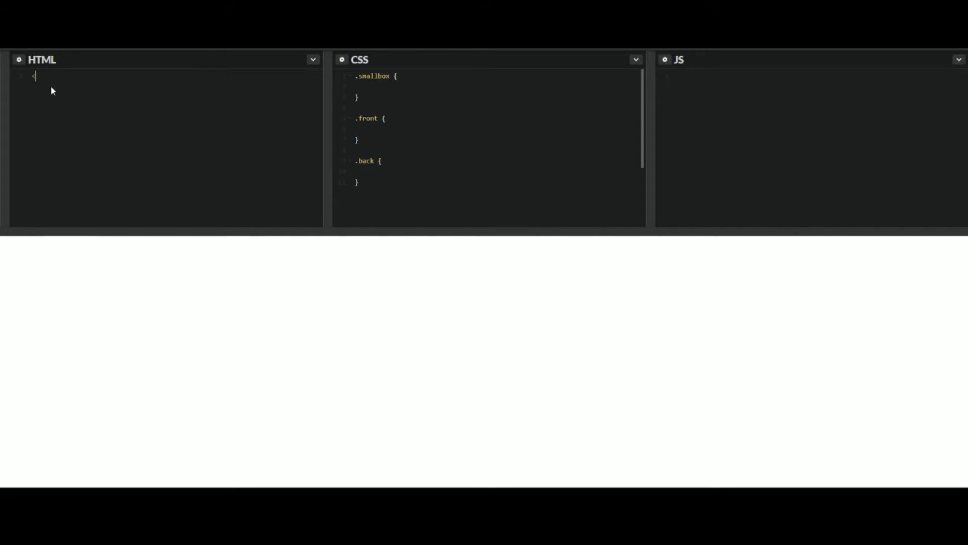
- Write a smallbox div containing nested front and back divs in the HTML
{"action": "type", "text": "div class"}
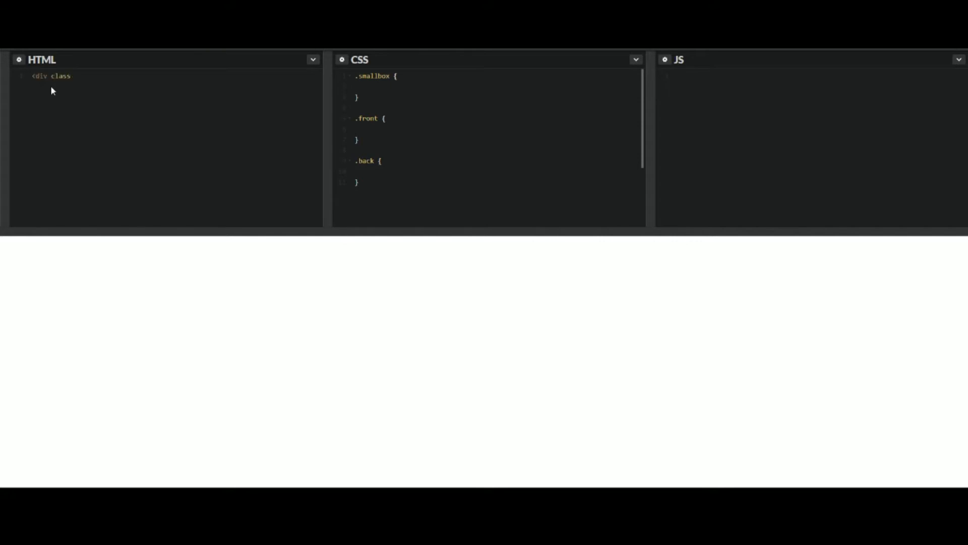
{"action": "type", "text": "="}
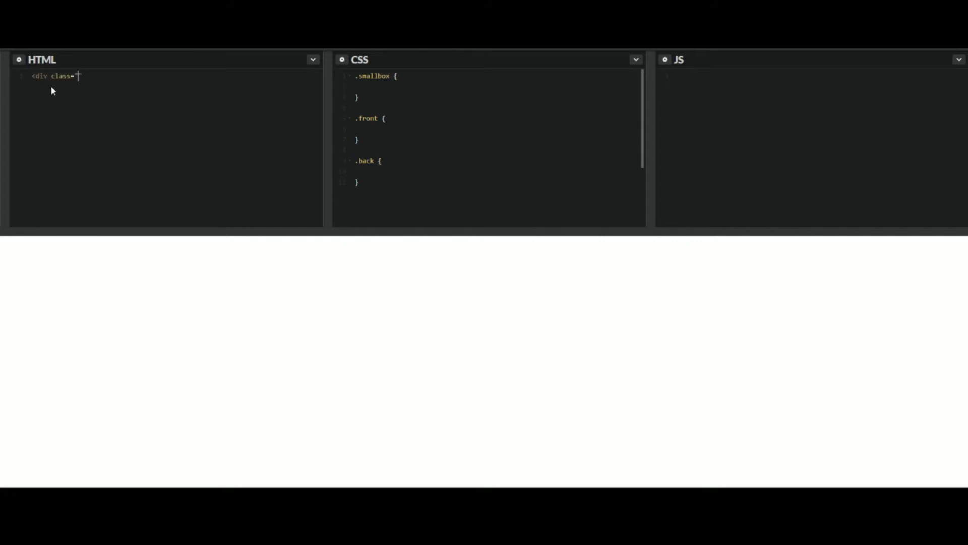
{"action": "type", "text": "\"smallbox\""}
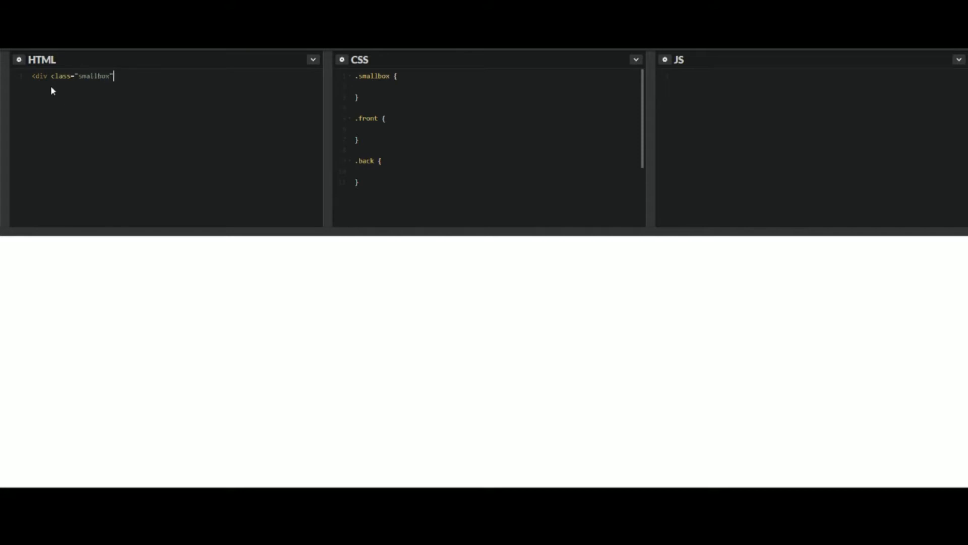
{"action": "type", "text": ">"}
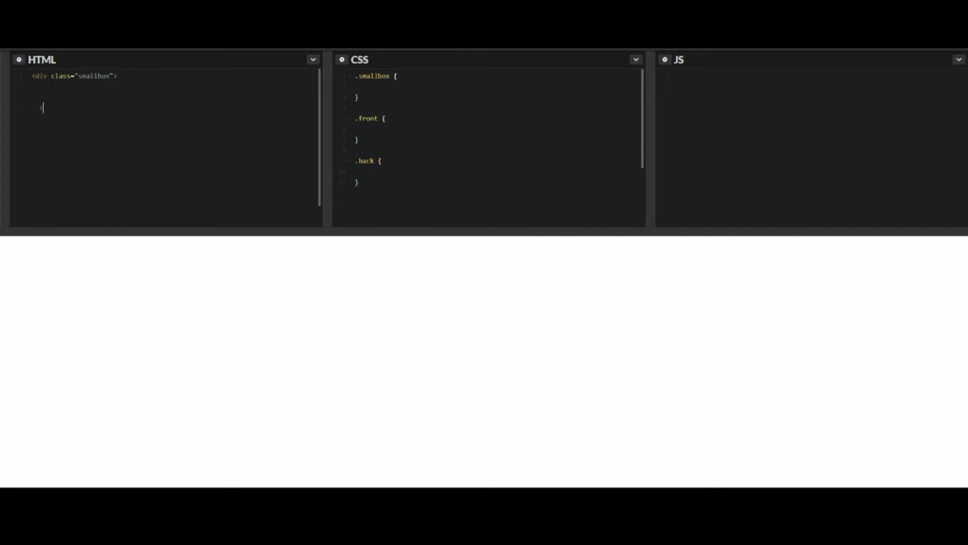
{"action": "type", "text": "/div>"}
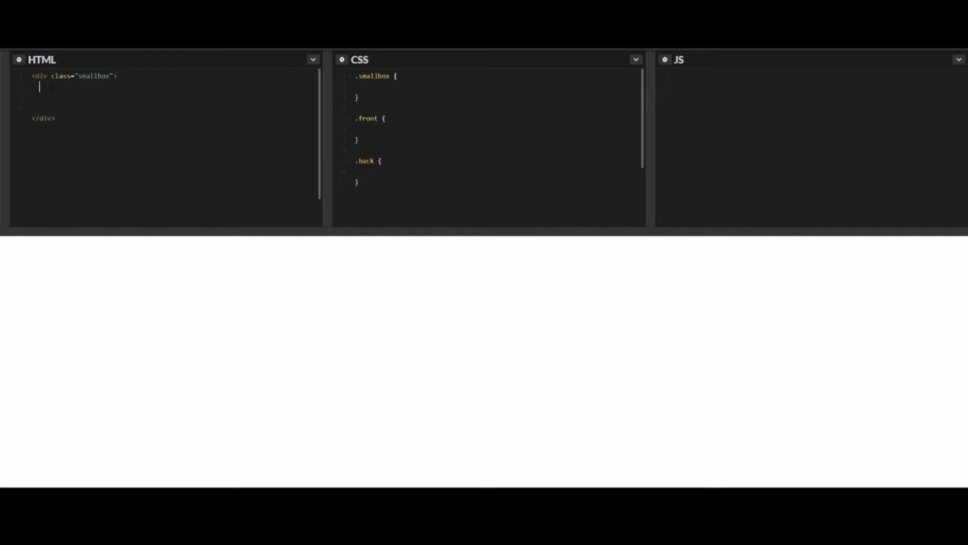
{"action": "type", "text": "<div c"}
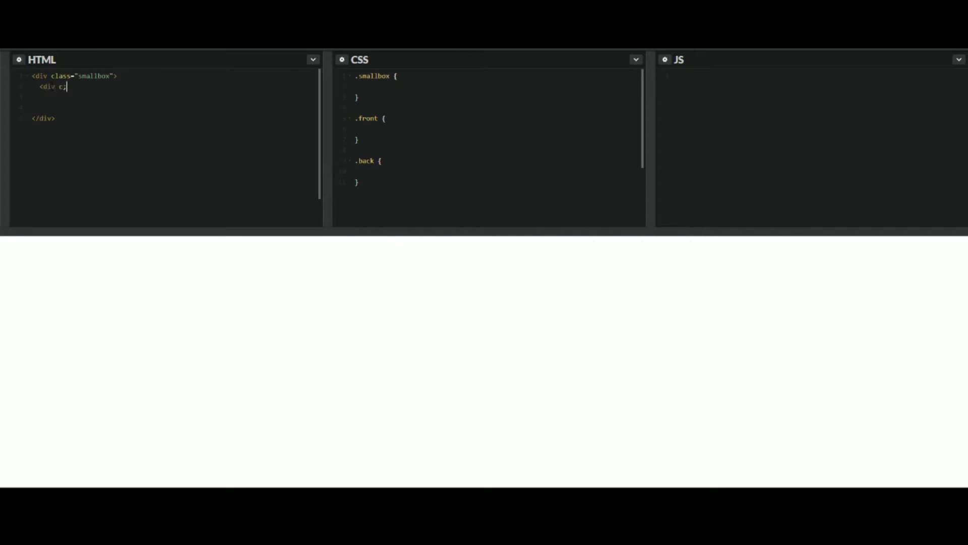
{"action": "type", "text": "lass"}
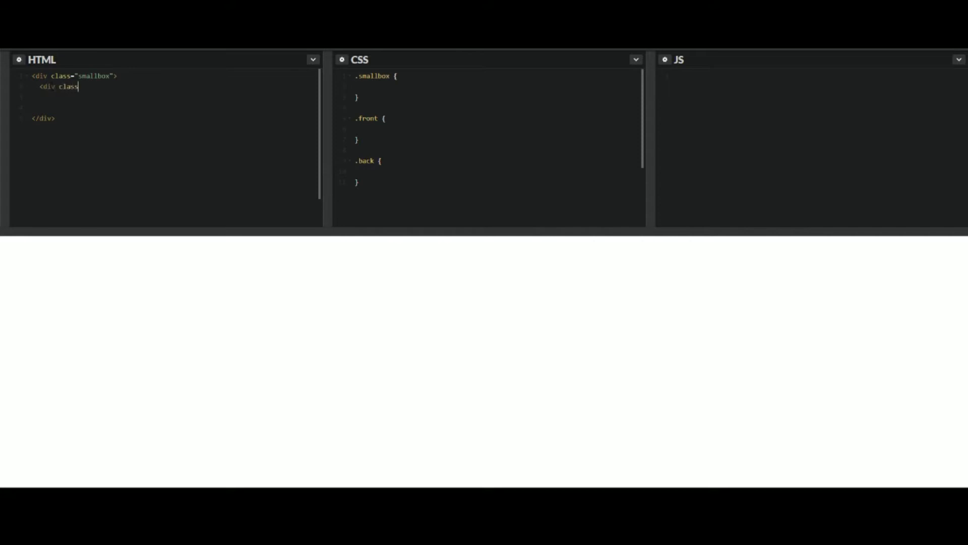
{"action": "type", "text": "=\""}
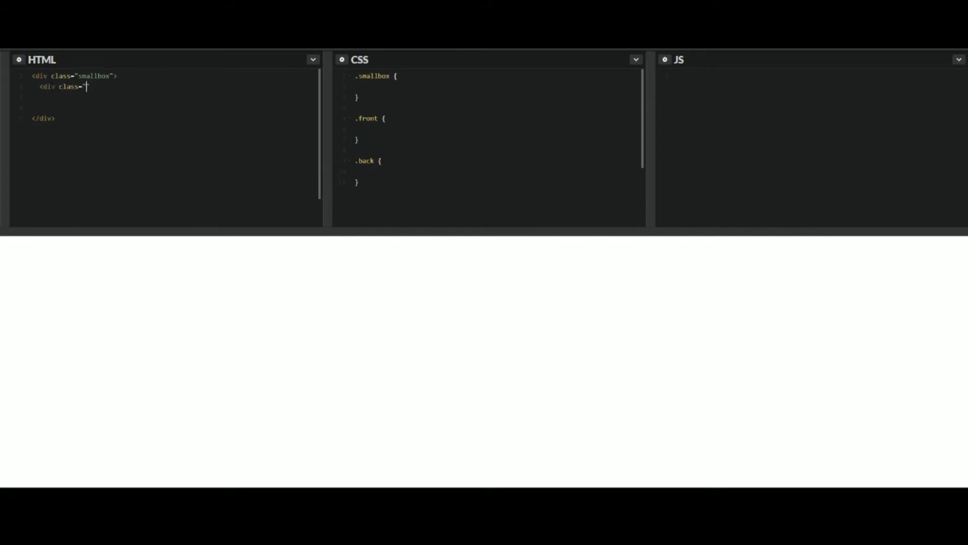
{"action": "type", "text": "front\">"}
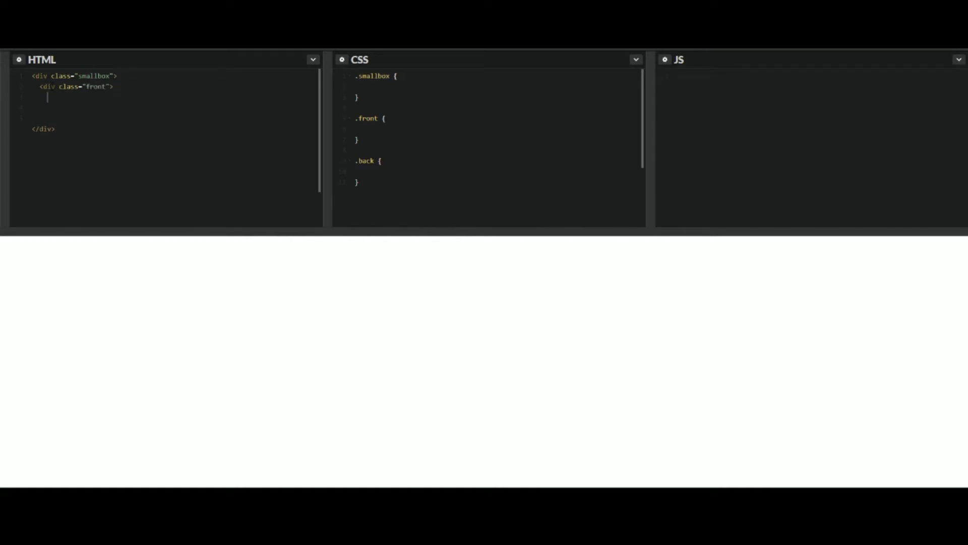
{"action": "type", "text": "</div>"}
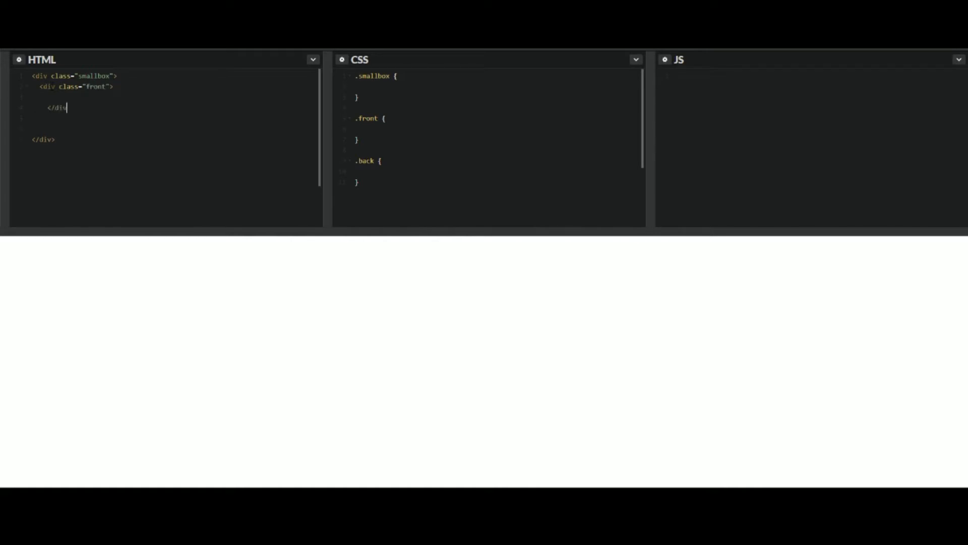
{"action": "type", "text": "v>"}
{"action": "type", "text": "<div class=\"back\">"}
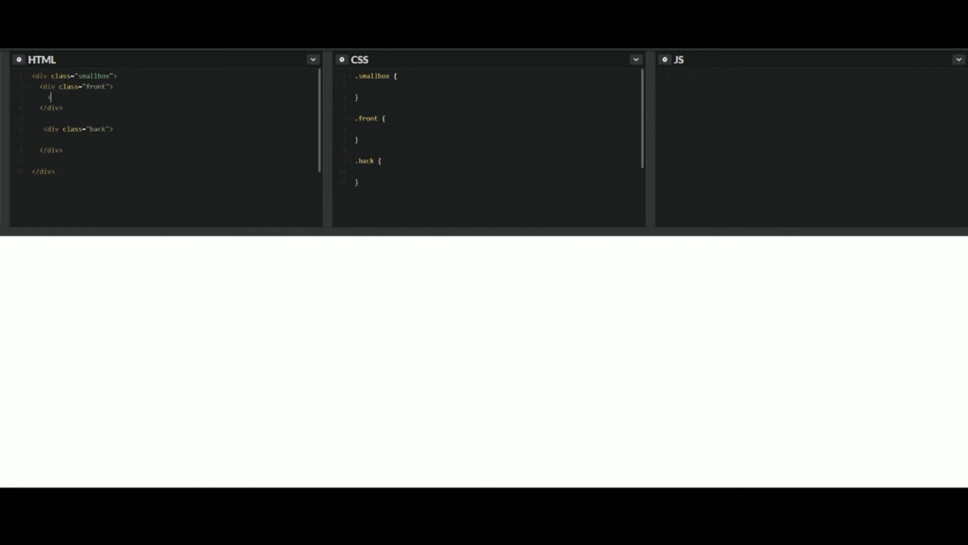
- Add h1 headings reading FRONT and BACK inside the front and back divs
{"action": "type", "text": "<h1> FR"}
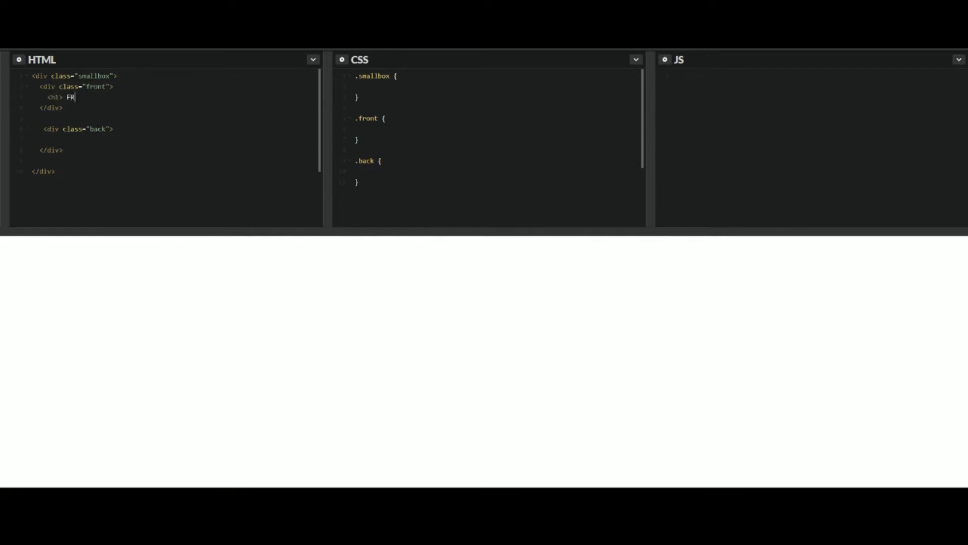
{"action": "type", "text": "ONT </"}
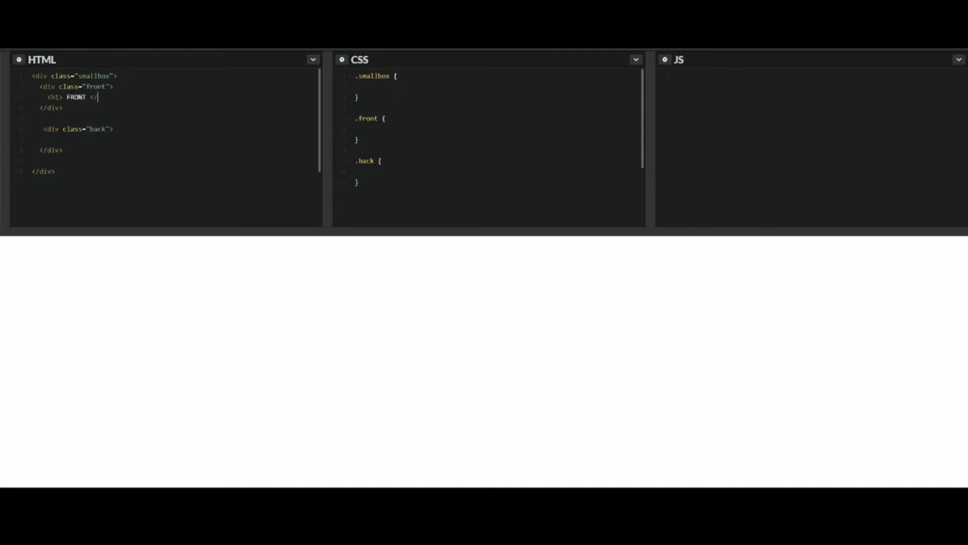
{"action": "type", "text": "h1>"}
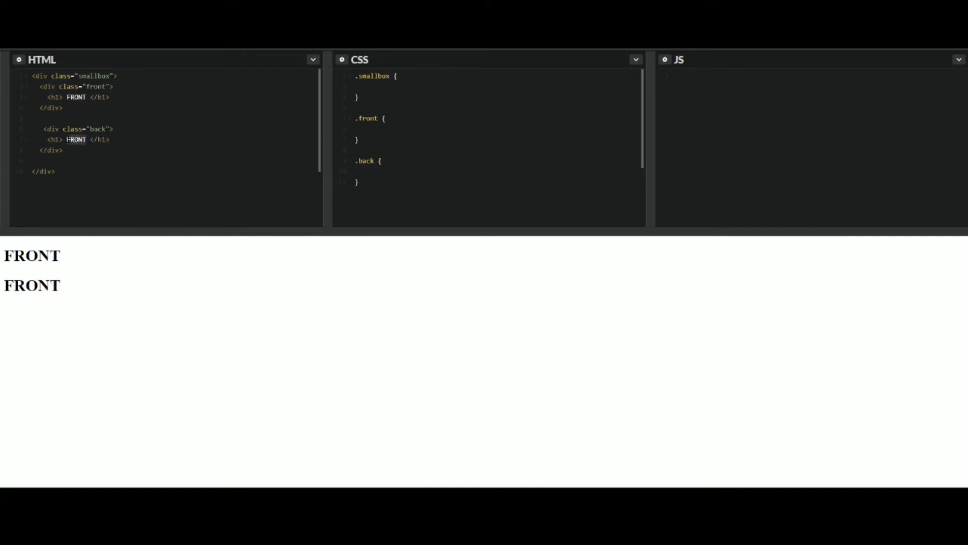
{"action": "type", "text": "BACK"}
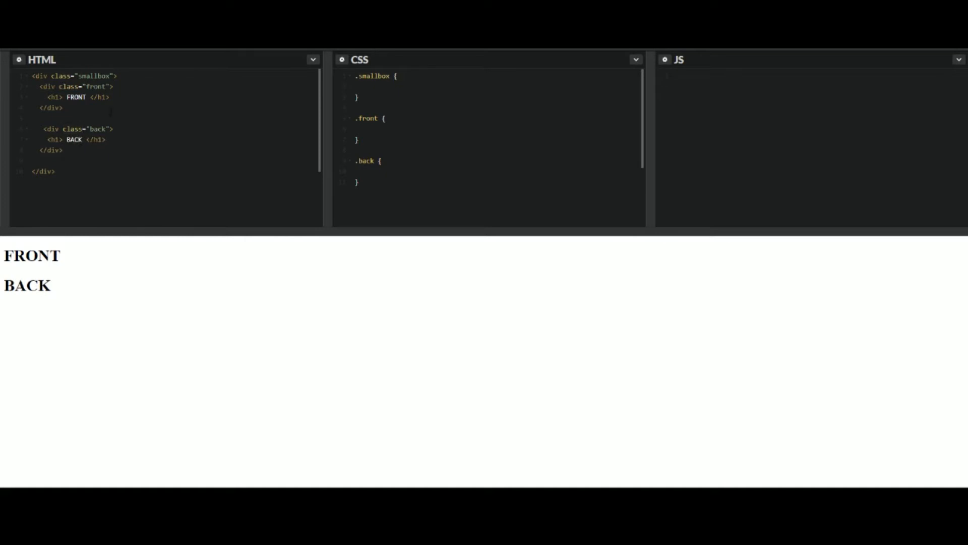
- Give .smallbox a width and height of 250px
{"action": "left_click", "coordinate": [363, 87]}
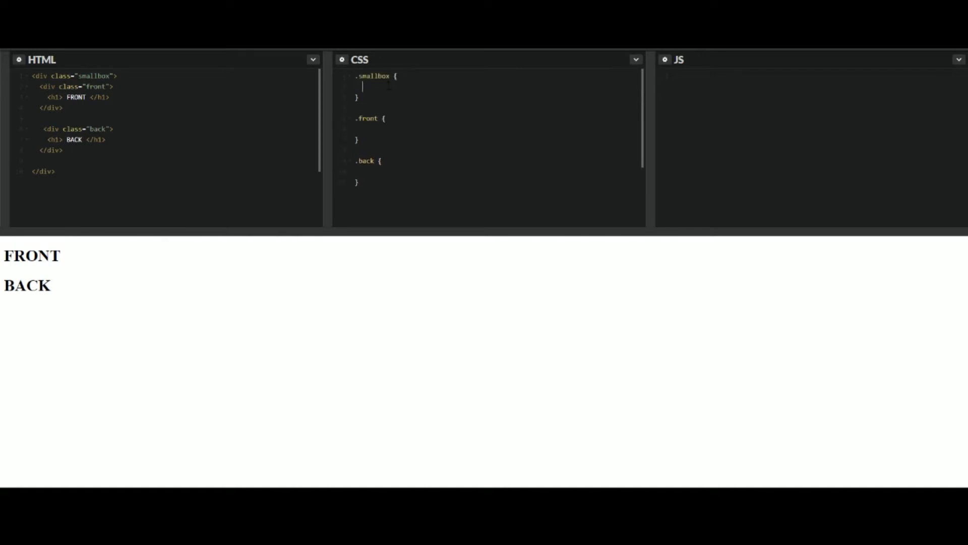
{"action": "type", "text": "width: 250px;"}
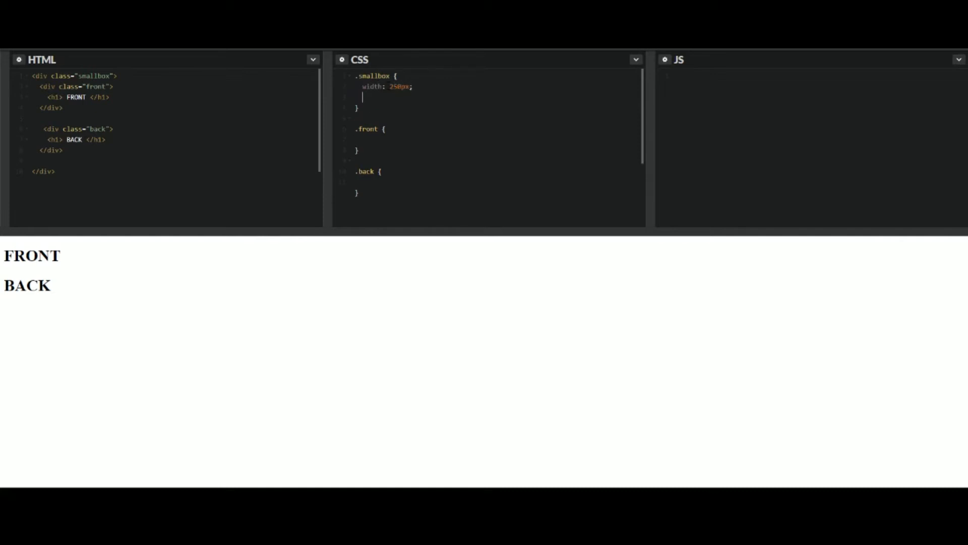
{"action": "type", "text": "height: 250"}
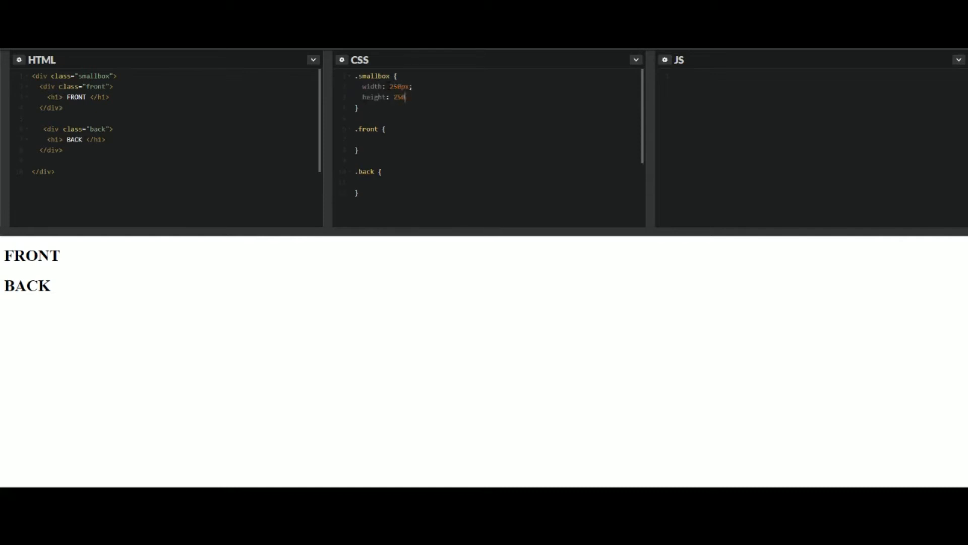
{"action": "type", "text": "px;"}
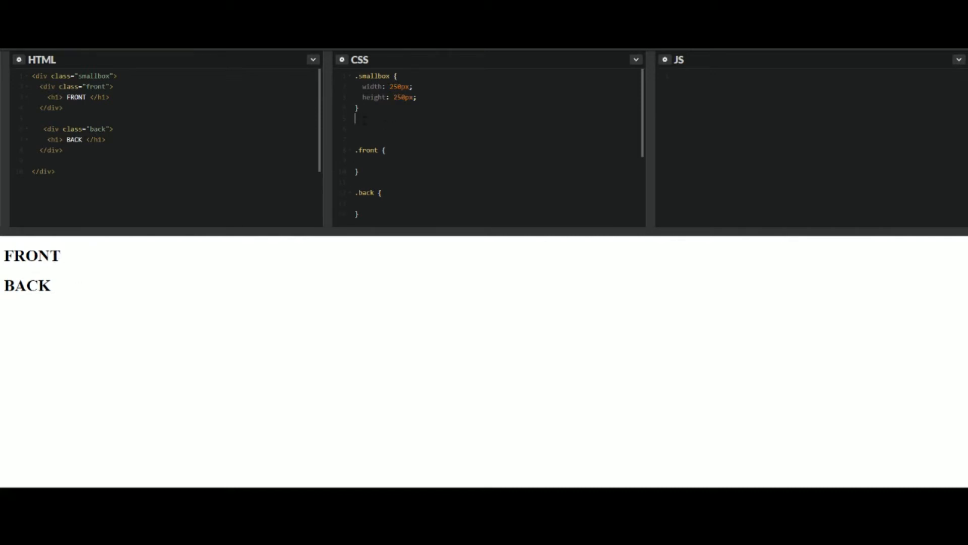
- Add an empty .smallbox:hover rule block
{"action": "type", "text": "."}
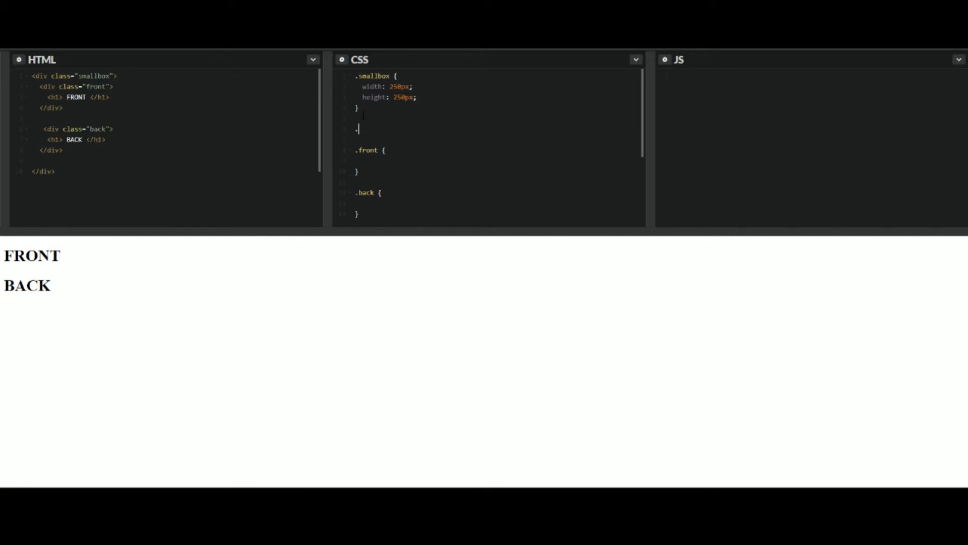
{"action": "type", "text": "smallbox:"}
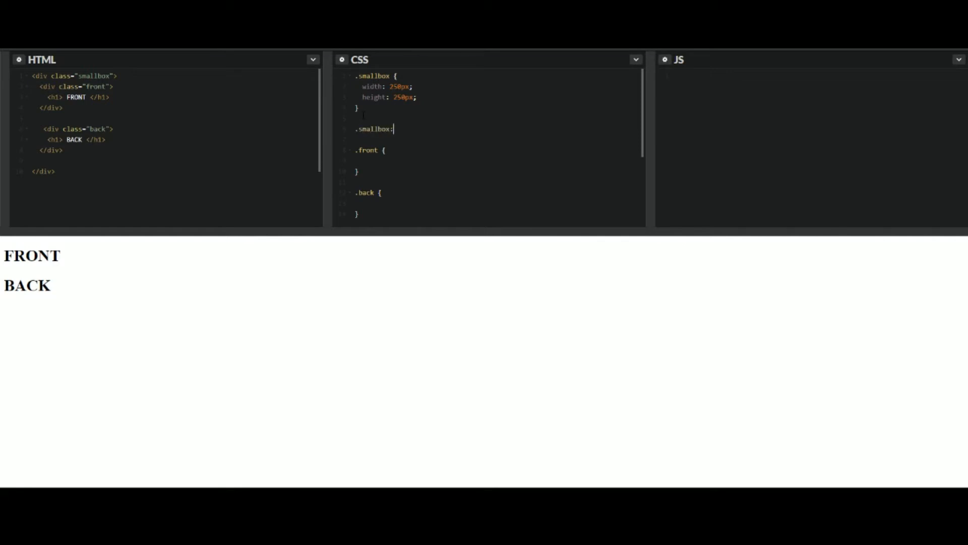
{"action": "type", "text": "hover"}
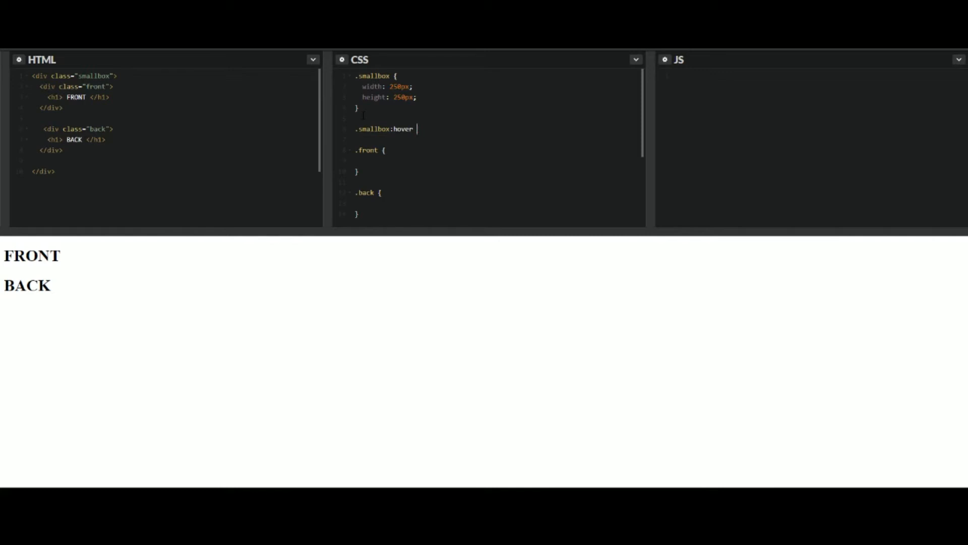
{"action": "type", "text": "{"}
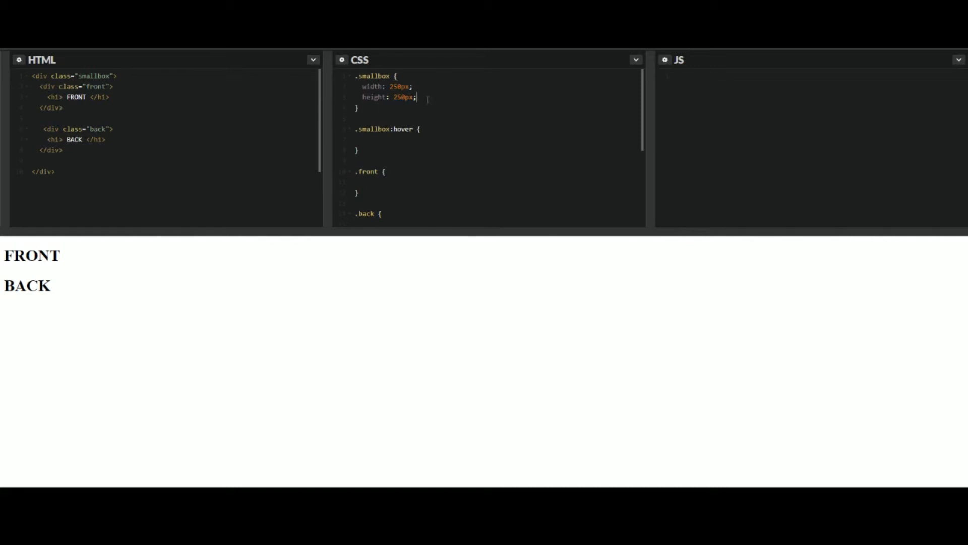
- Give .smallbox a black #000000 background
{"action": "key", "text": "Enter"}
{"action": "type", "text": "backgrou"}
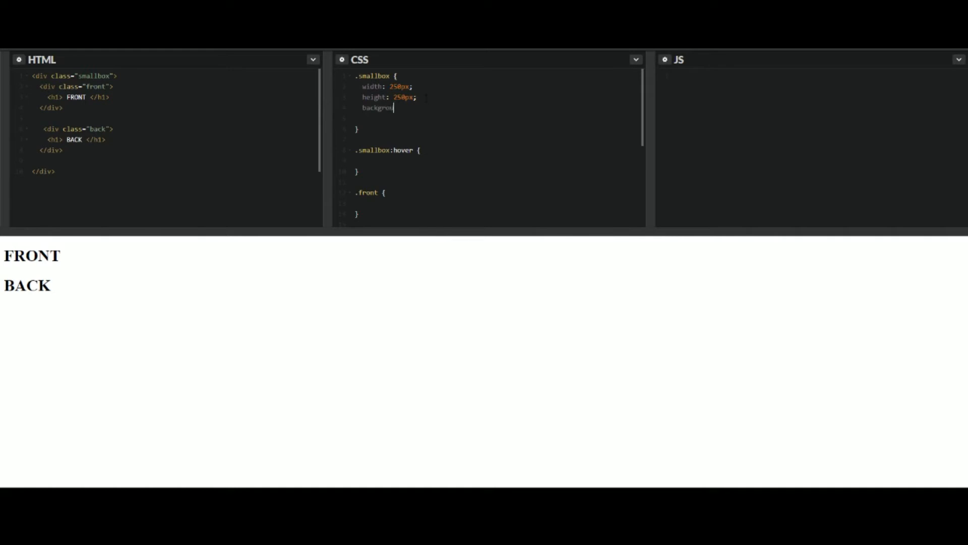
{"action": "type", "text": ":"}
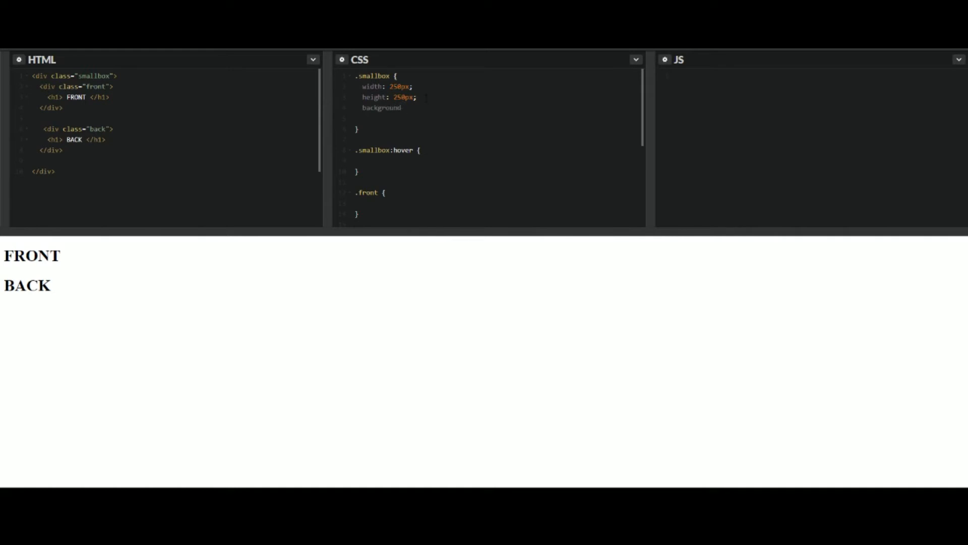
{"action": "type", "text": ":"}
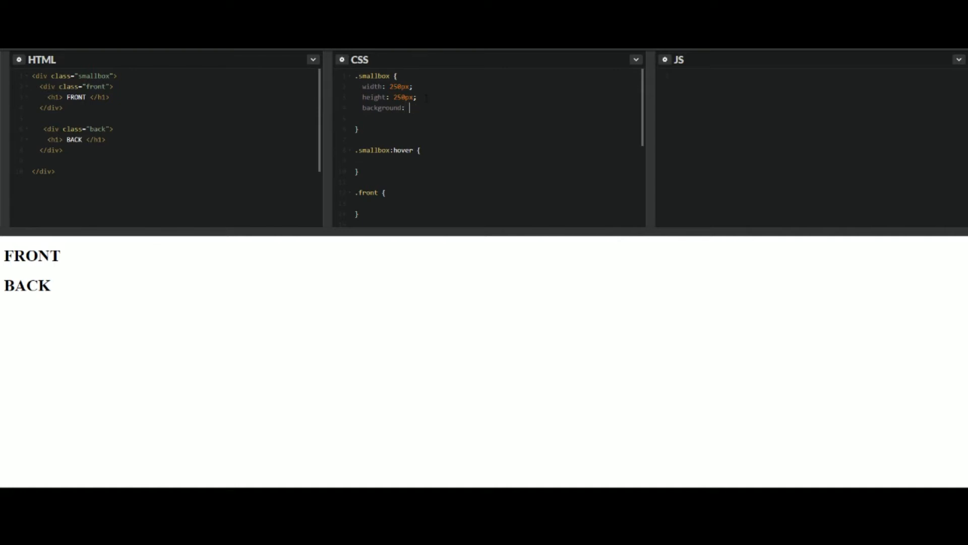
{"action": "type", "text": "#000000;"}
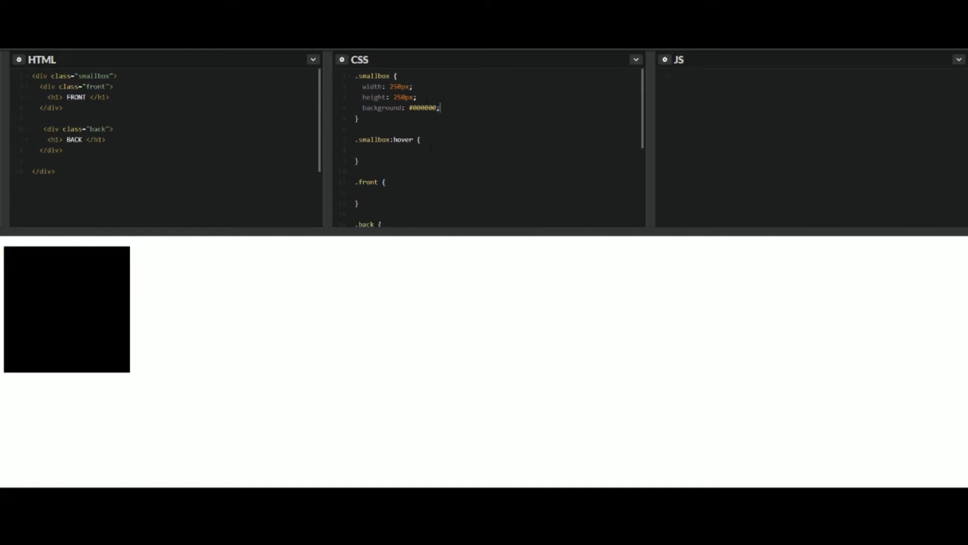
{"action": "scroll", "scroll_direction": "down", "scroll_amount": 3}
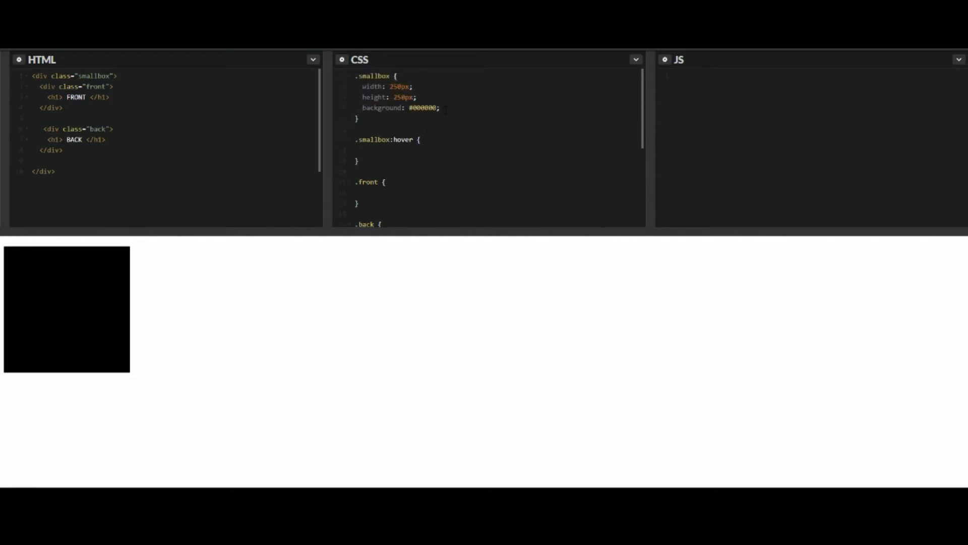
- Add position: relative and display: block to .smallbox, starting a -webkit property
{"action": "type", "text": "position:"}
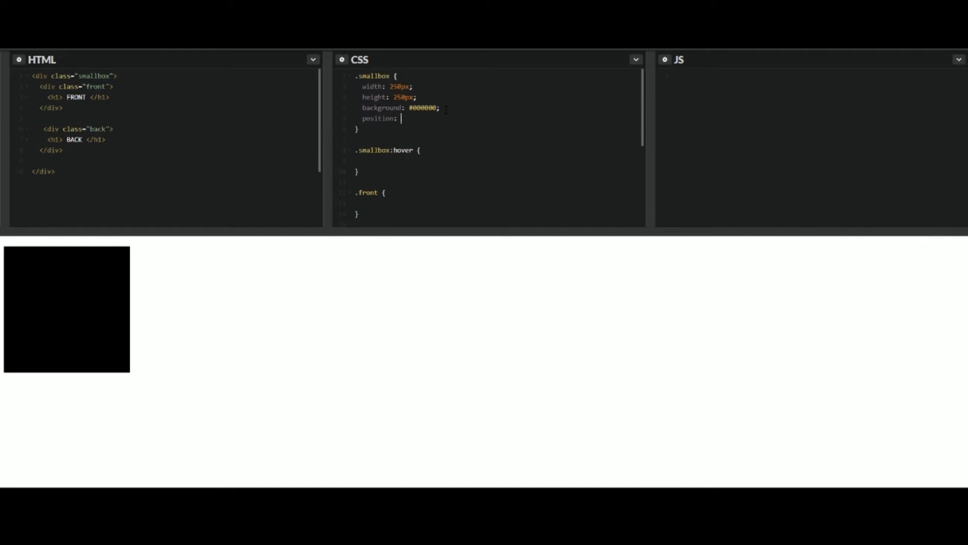
{"action": "type", "text": "relative:"}
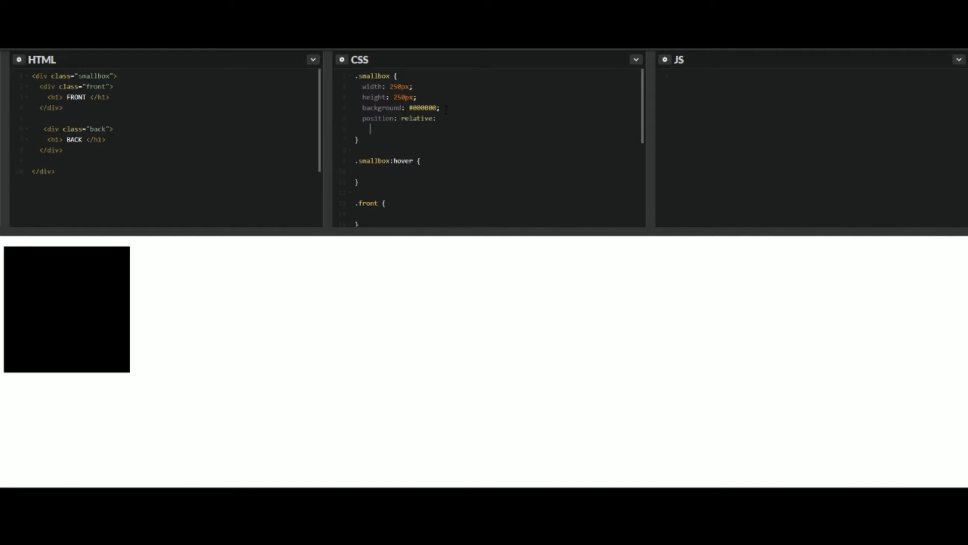
{"action": "type", "text": "display: block;"}
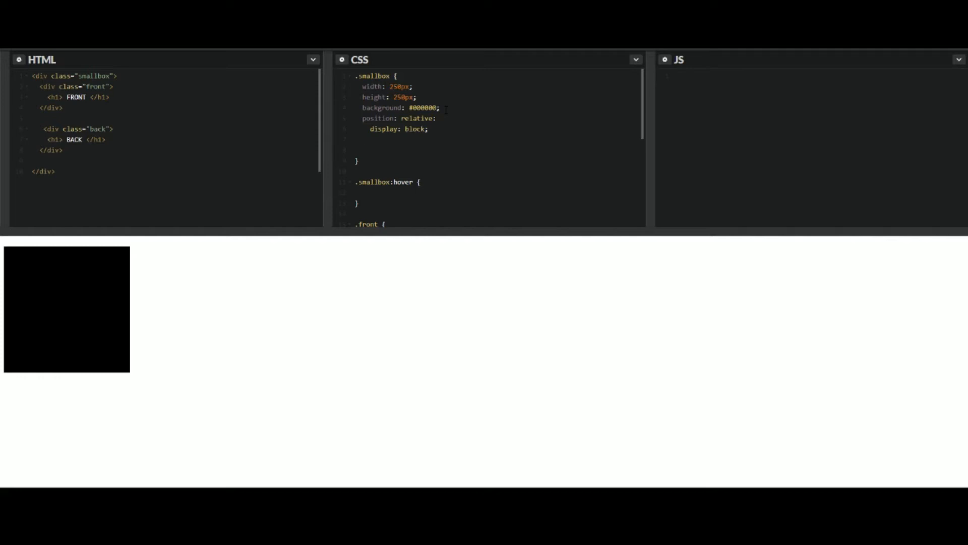
{"action": "type", "text": "-webkit-"}
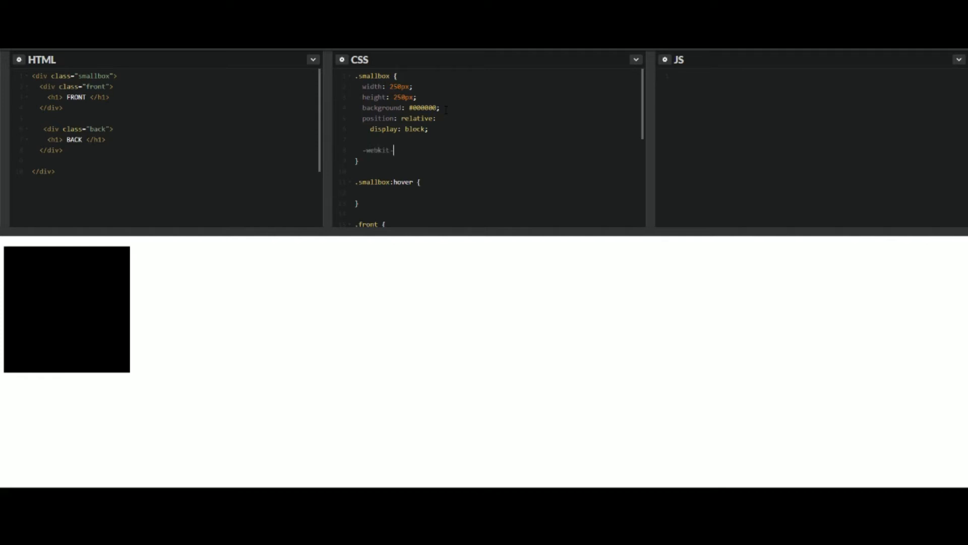
- Set .smallbox -webkit-transition to all 0.6s ease
{"action": "type", "text": "transition:"}
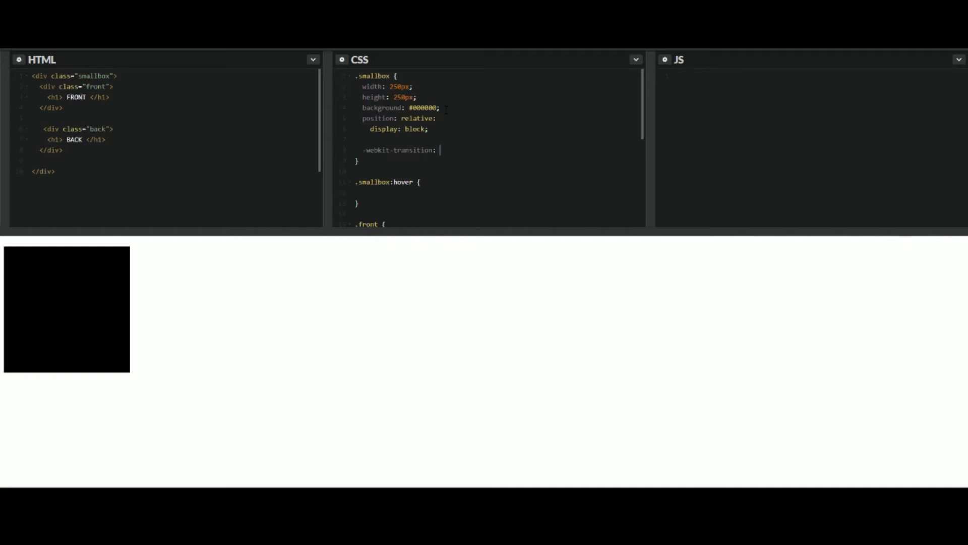
{"action": "type", "text": "all"}
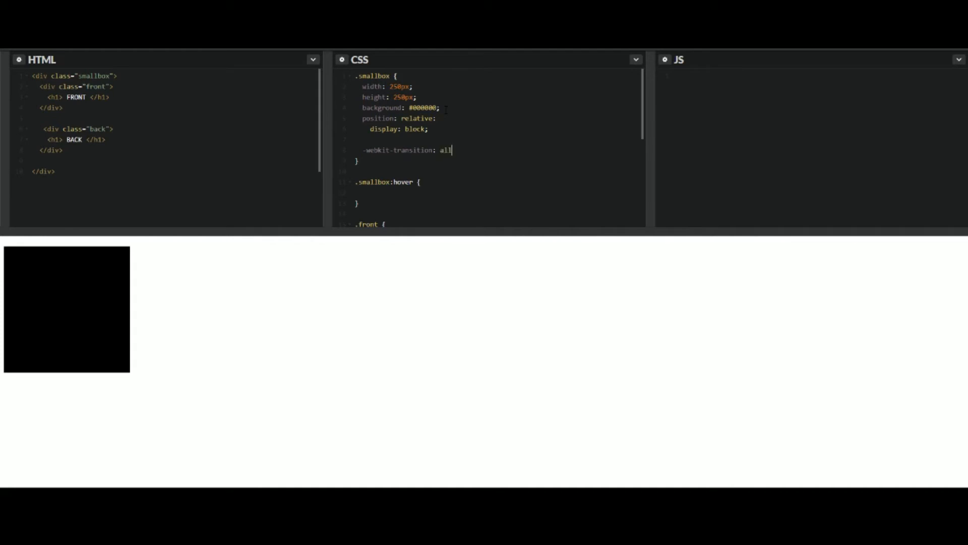
{"action": "type", "text": "trans"}
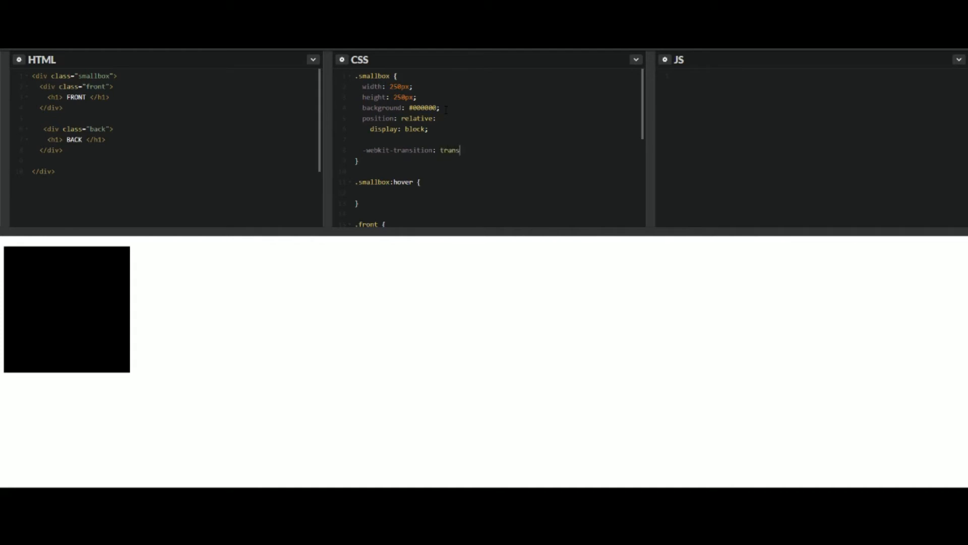
{"action": "key", "text": "Backspace"}
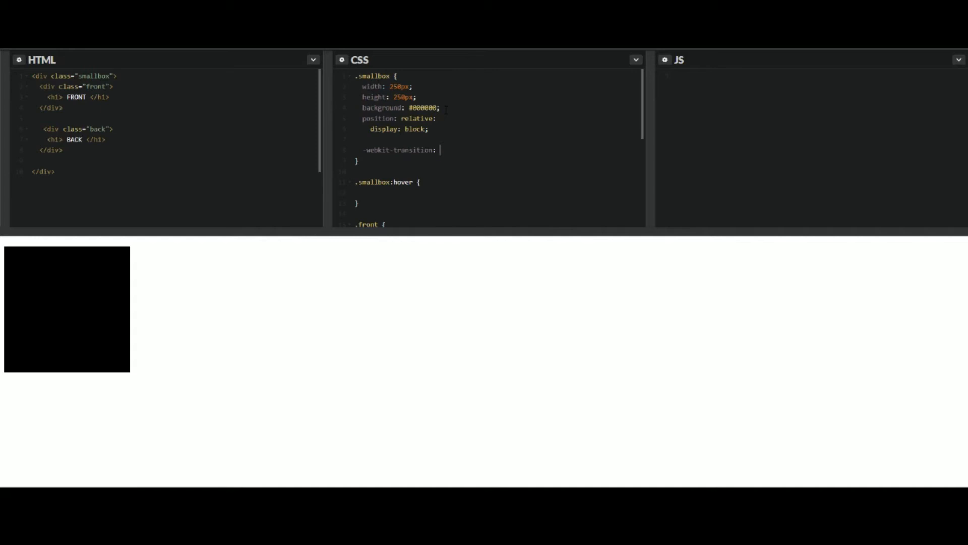
{"action": "type", "text": "trans"}
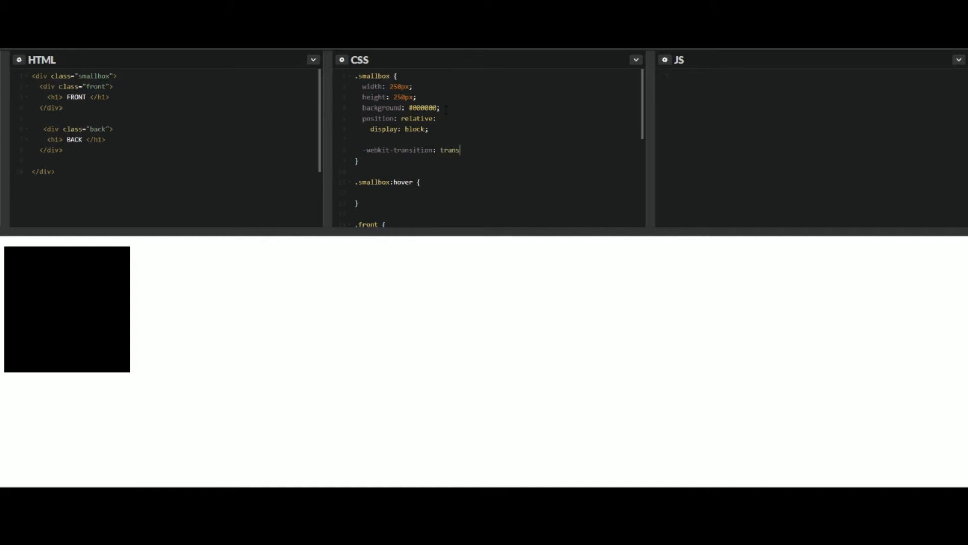
{"action": "key", "text": "Backspace"}
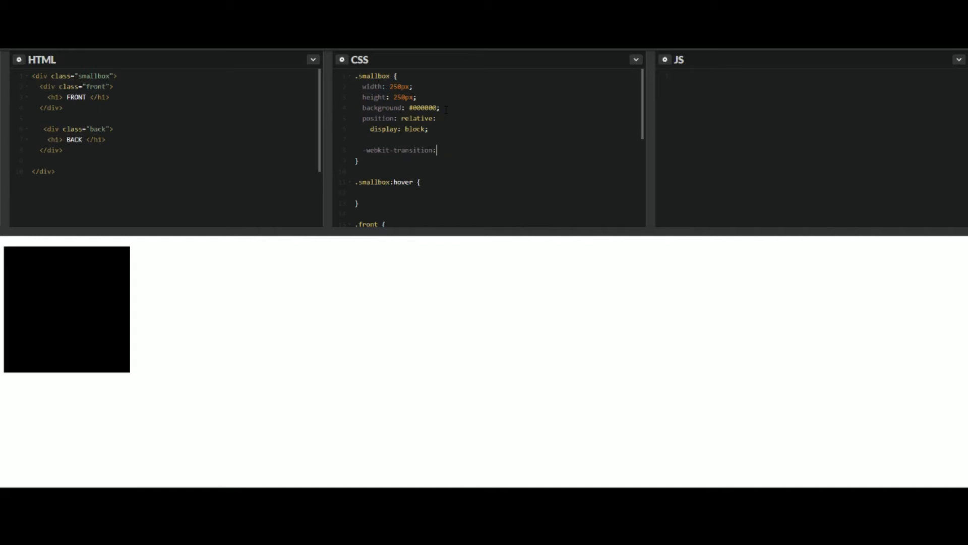
{"action": "type", "text": "all"}
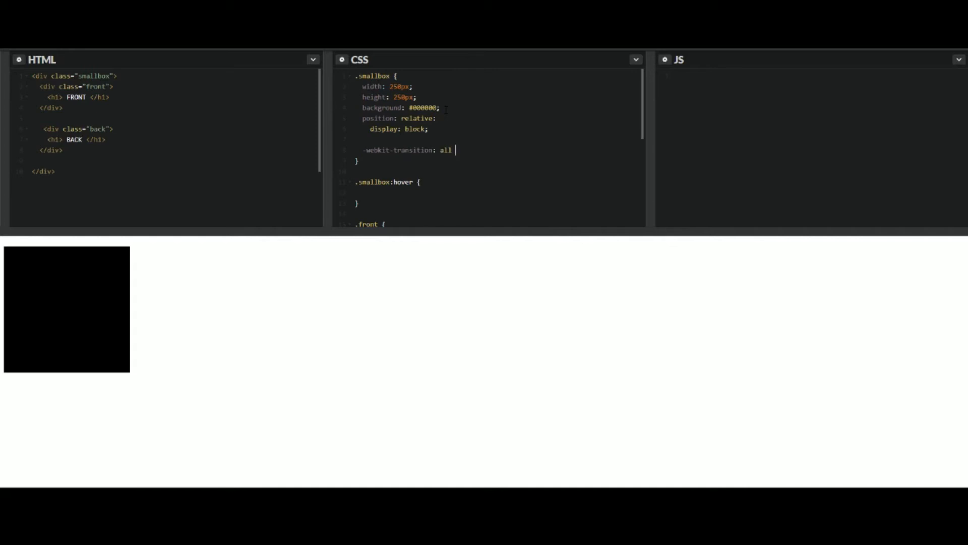
{"action": "type", "text": "0."}
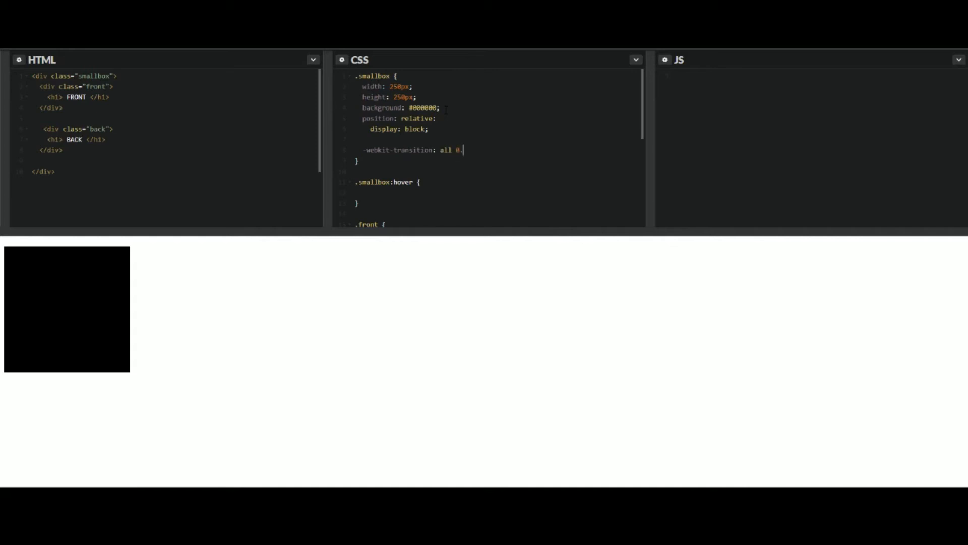
{"action": "type", "text": "6s"}
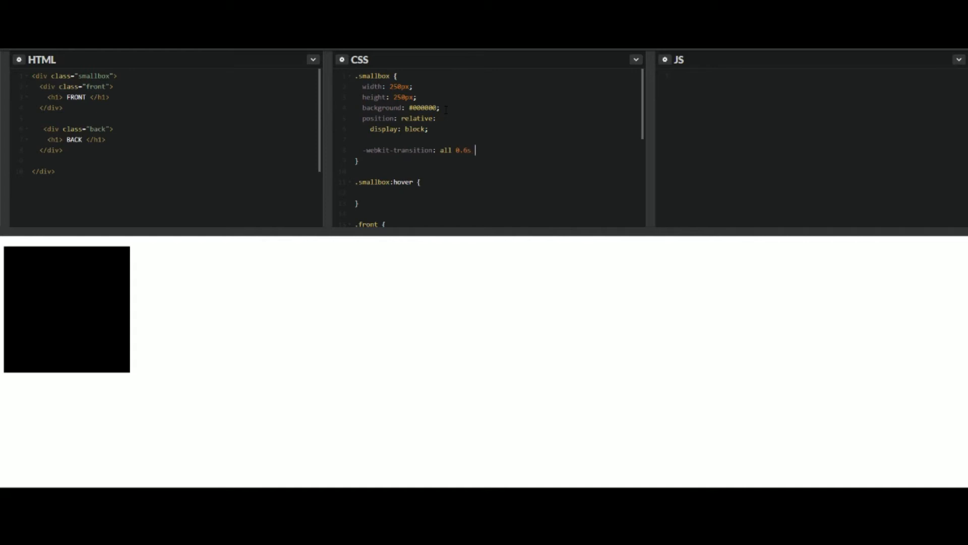
{"action": "type", "text": "ease"}
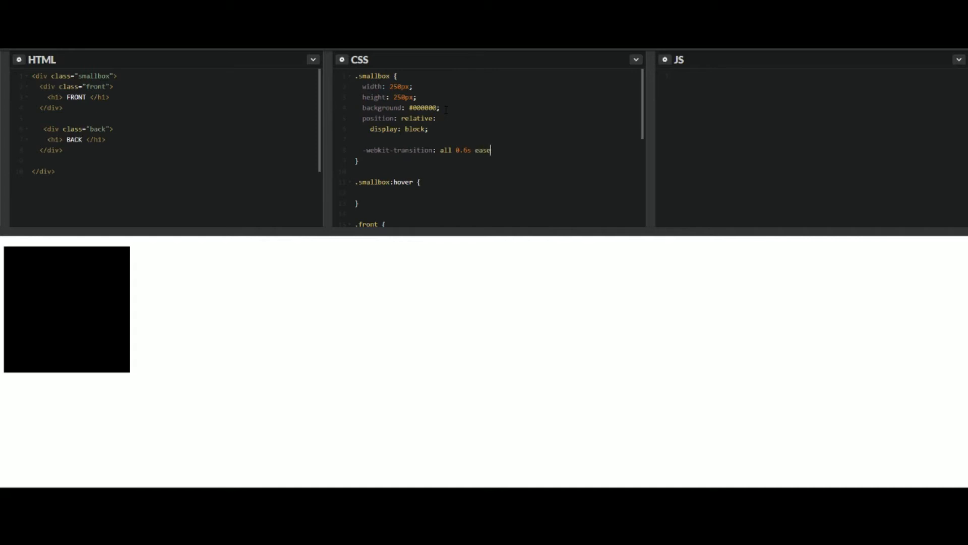
{"action": "type", "text": ";"}
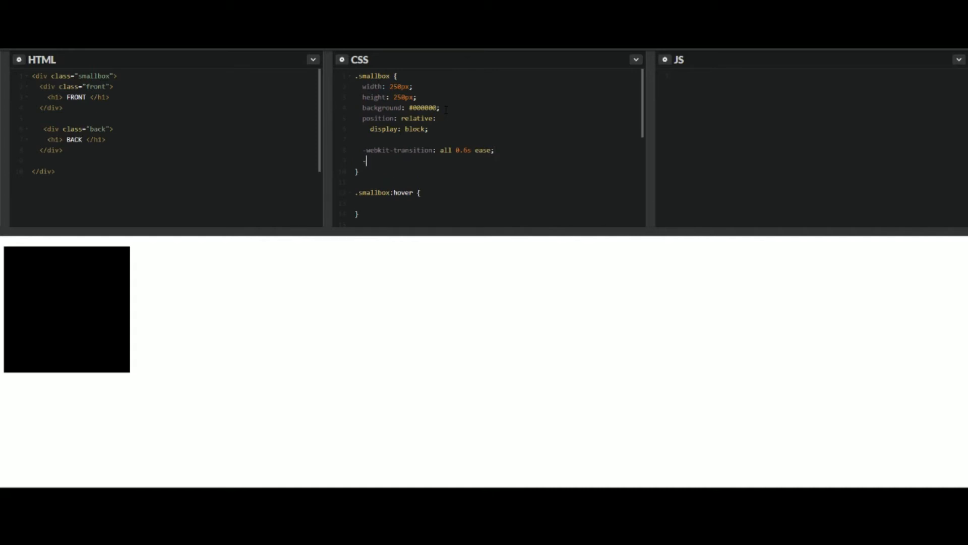
- Add -webkit-transform-style: preserve-3d to .smallbox and move down to the .front rule
{"action": "type", "text": "-webkit"}
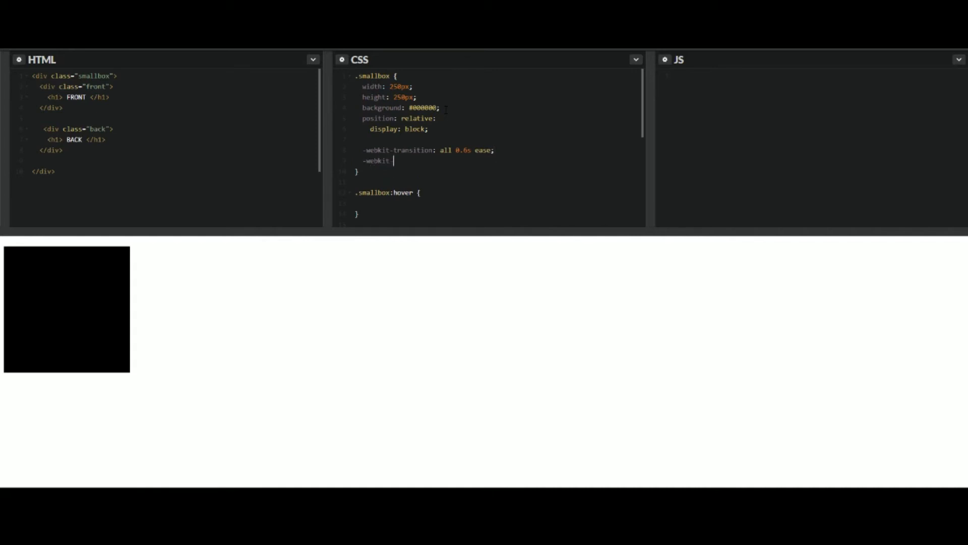
{"action": "type", "text": "transform-style:"}
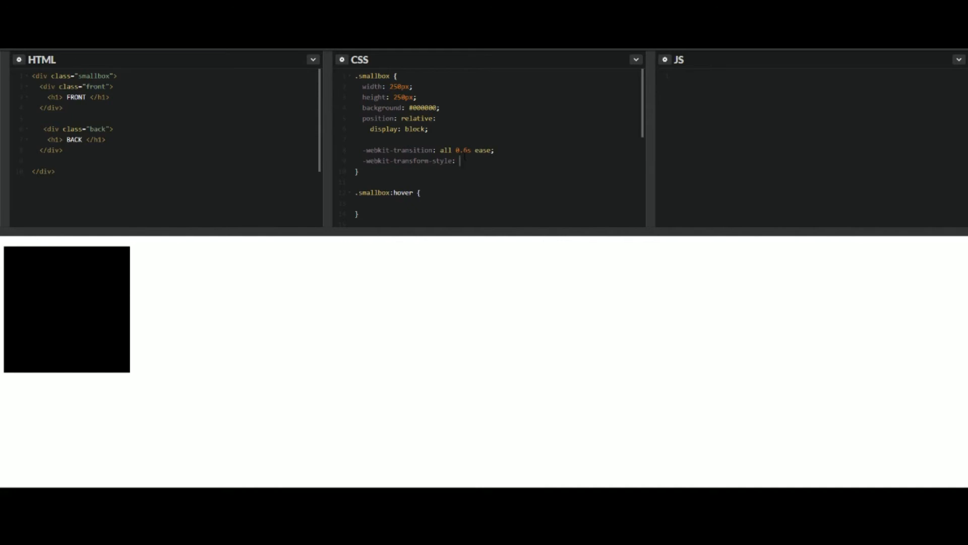
{"action": "type", "text": "pr"}
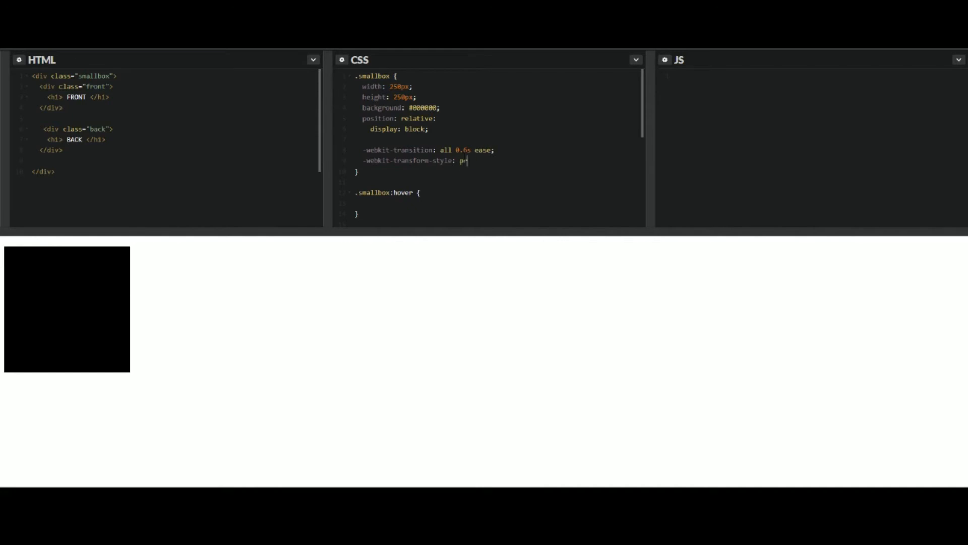
{"action": "type", "text": "eserve-3"}
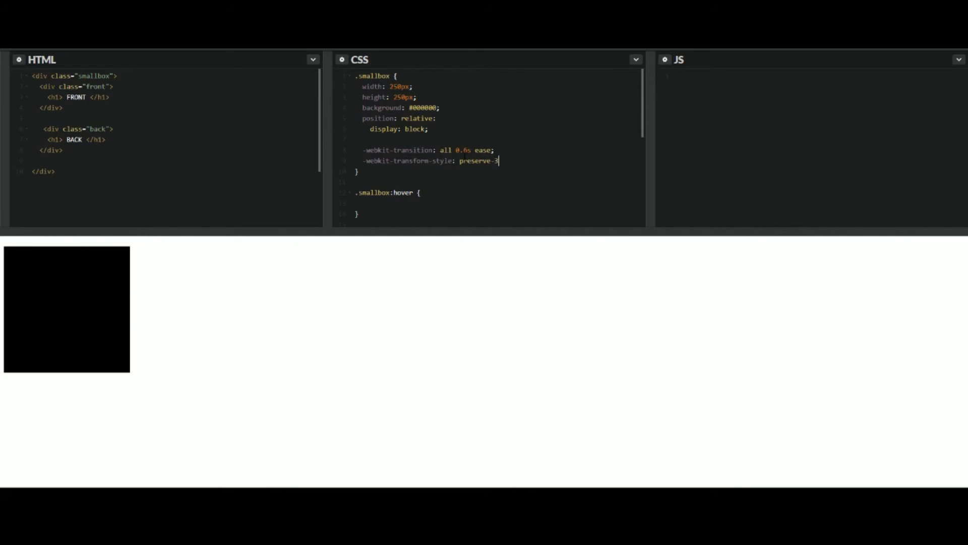
{"action": "type", "text": "d;"}
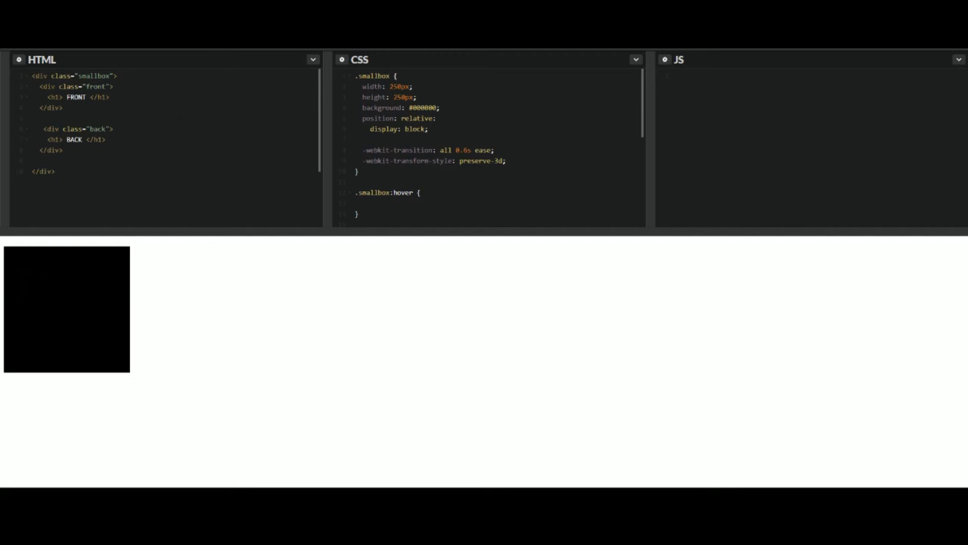
{"action": "scroll", "scroll_direction": "down", "scroll_amount": 3}
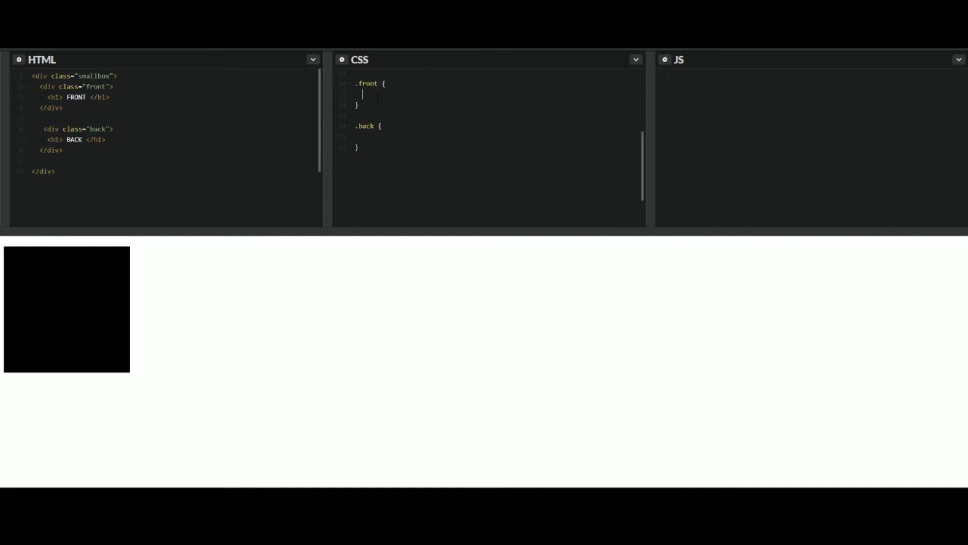
- Set color: #fff in both the .front and .back rules
{"action": "type", "text": "position:"}
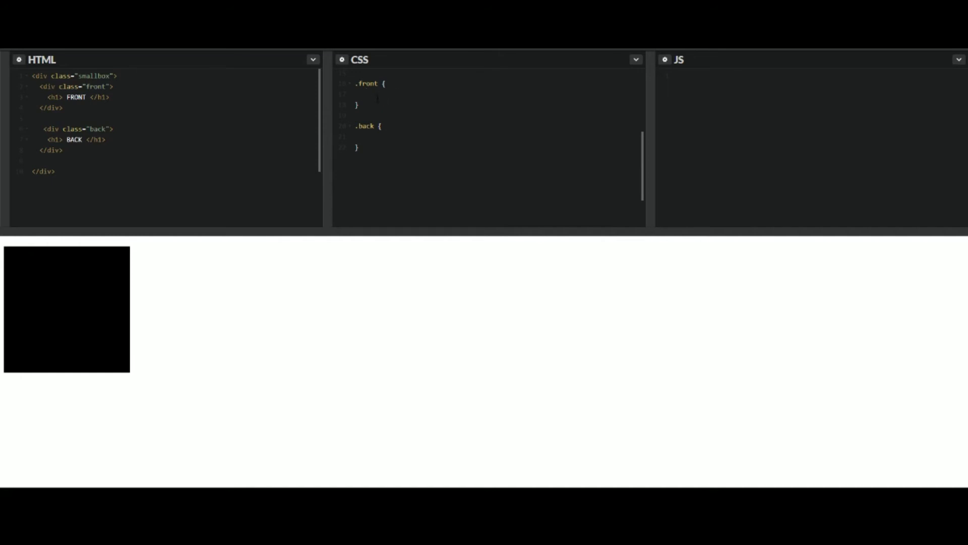
{"action": "type", "text": "color: #"}
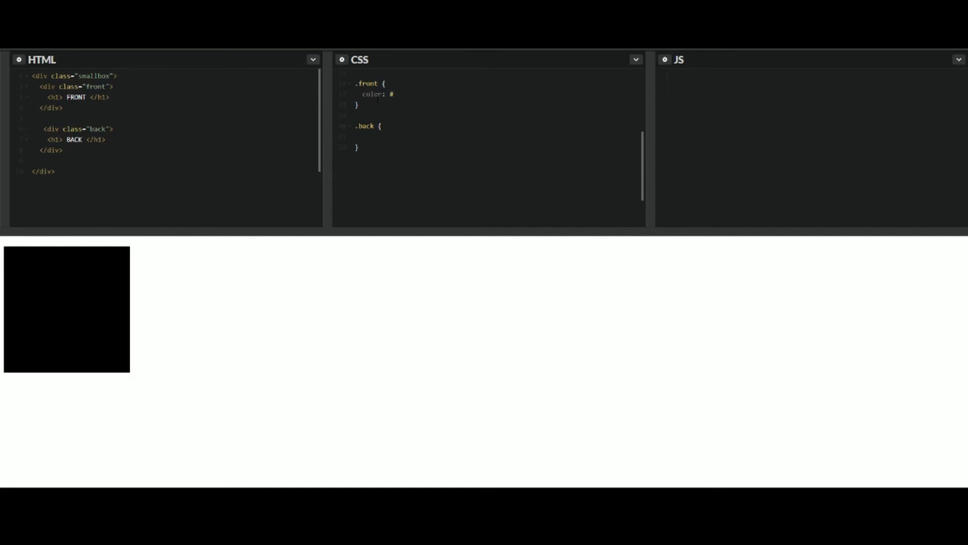
{"action": "type", "text": "fff;"}
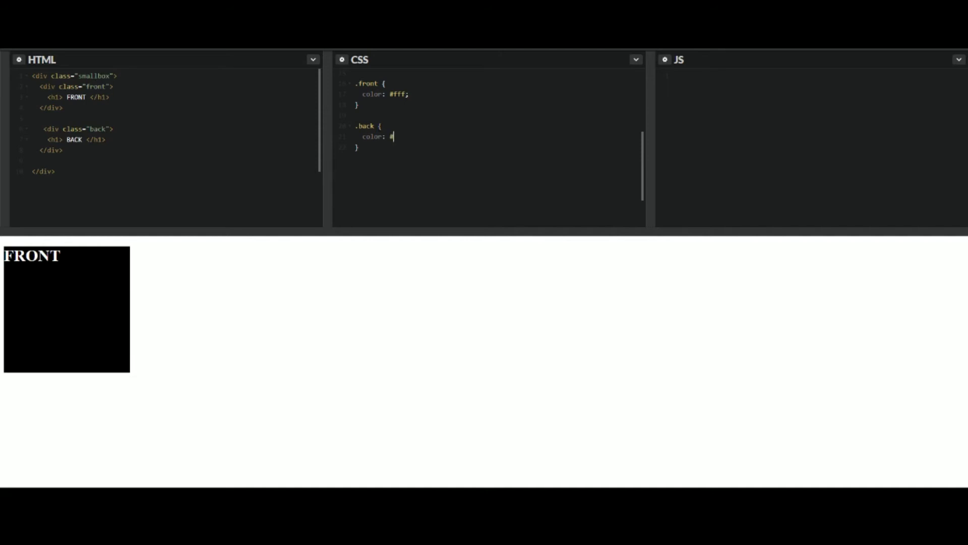
{"action": "type", "text": "fff;"}
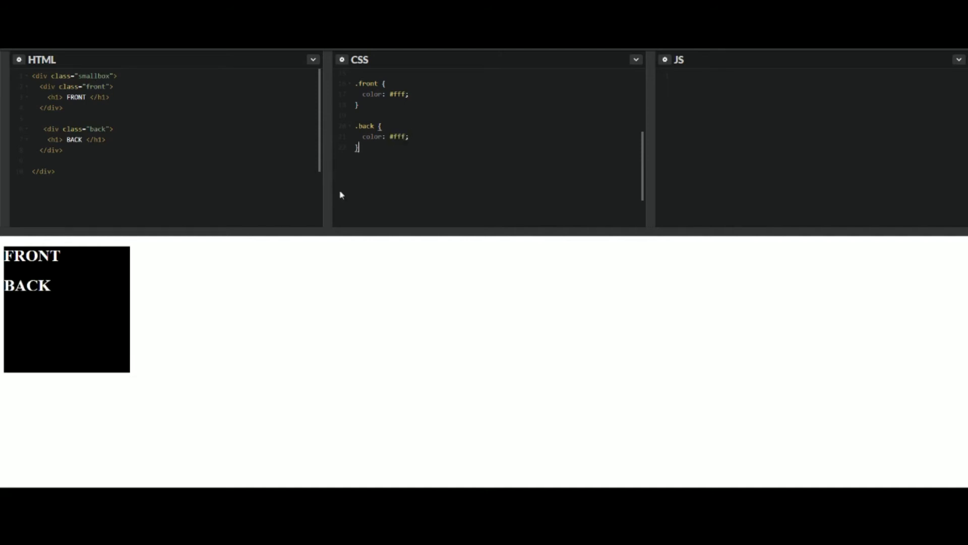
{"action": "mouse_move", "coordinate": [58, 292]}
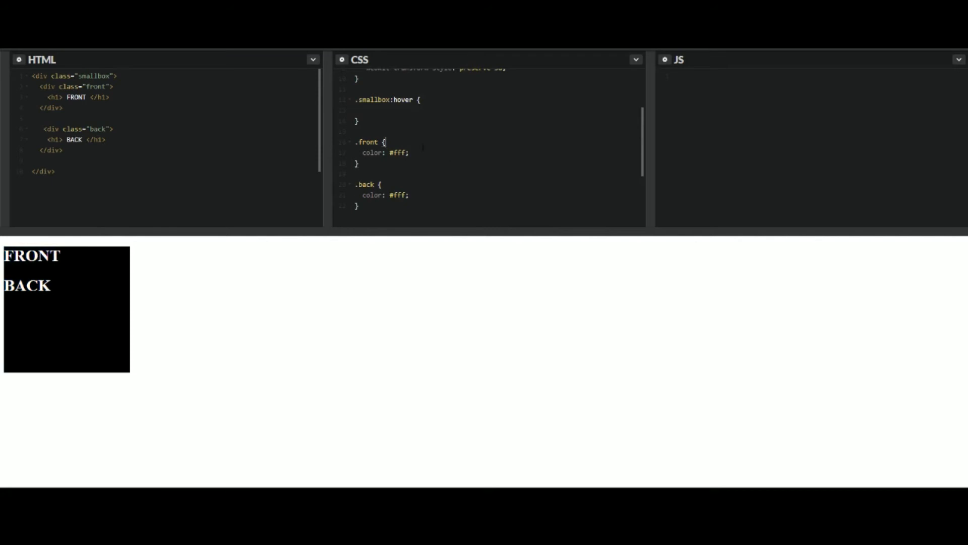
- Add position: absolute to both .front and .back, then start a new line in .front
{"action": "type", "text": "position:"}
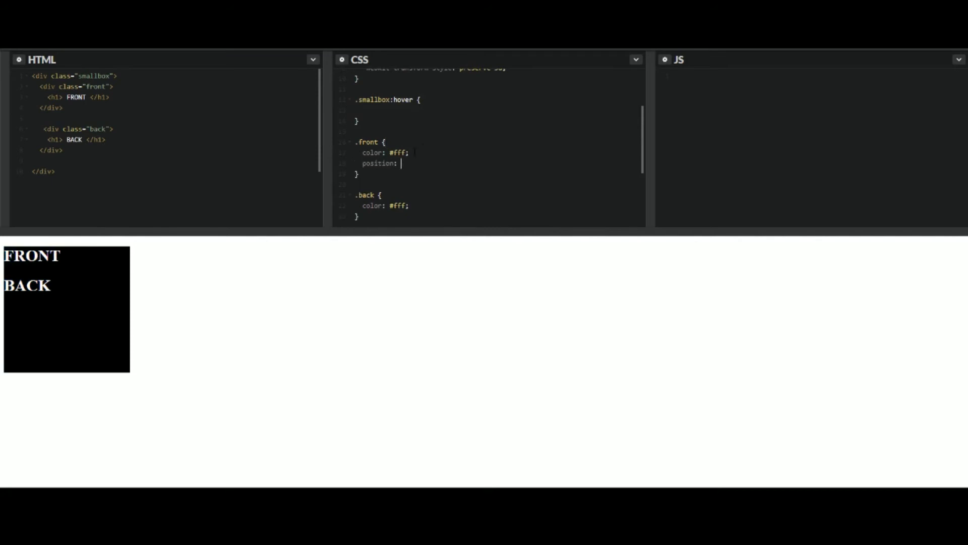
{"action": "type", "text": "absolute;"}
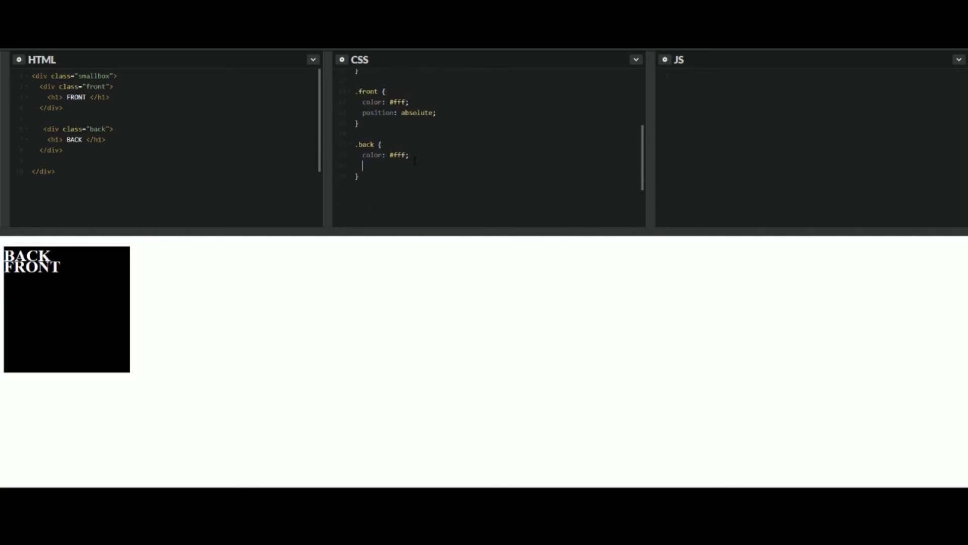
{"action": "type", "text": "position: abse"}
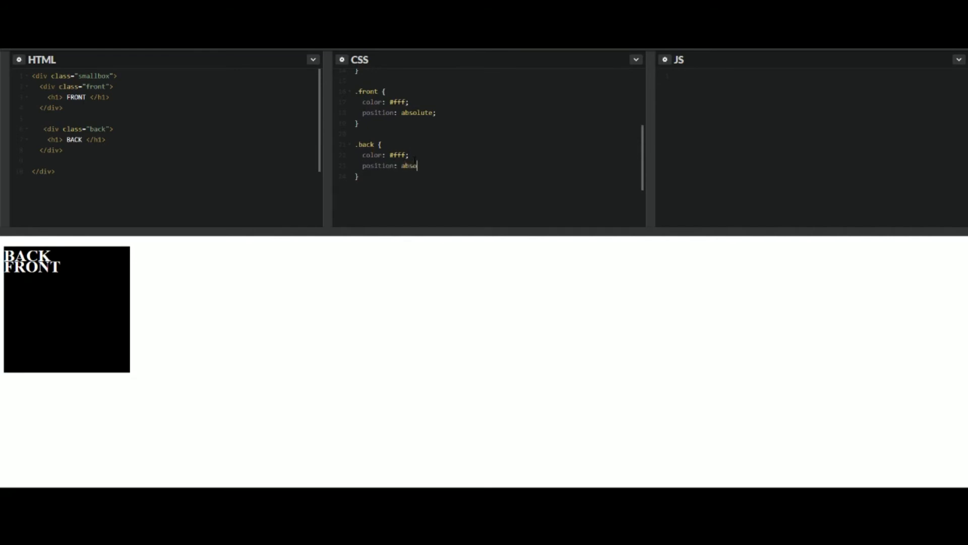
{"action": "type", "text": "lute;"}
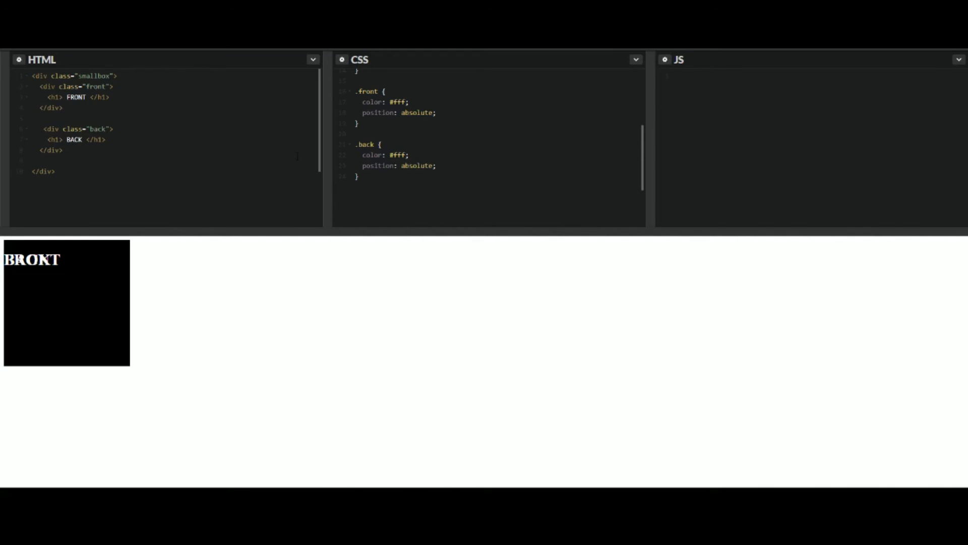
{"action": "left_click", "coordinate": [355, 133]}
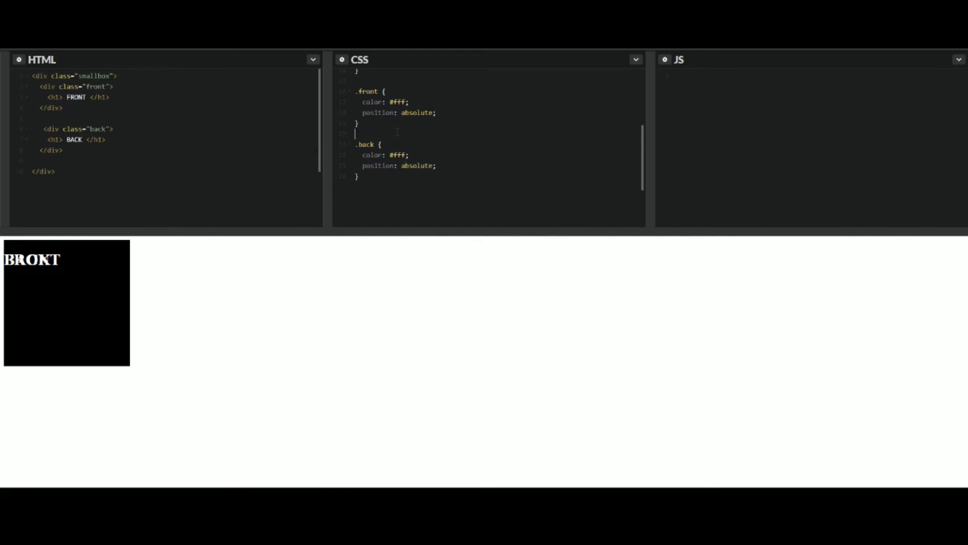
{"action": "key", "text": "enter"}
{"action": "type", "text": ".smallbox:hover {"}
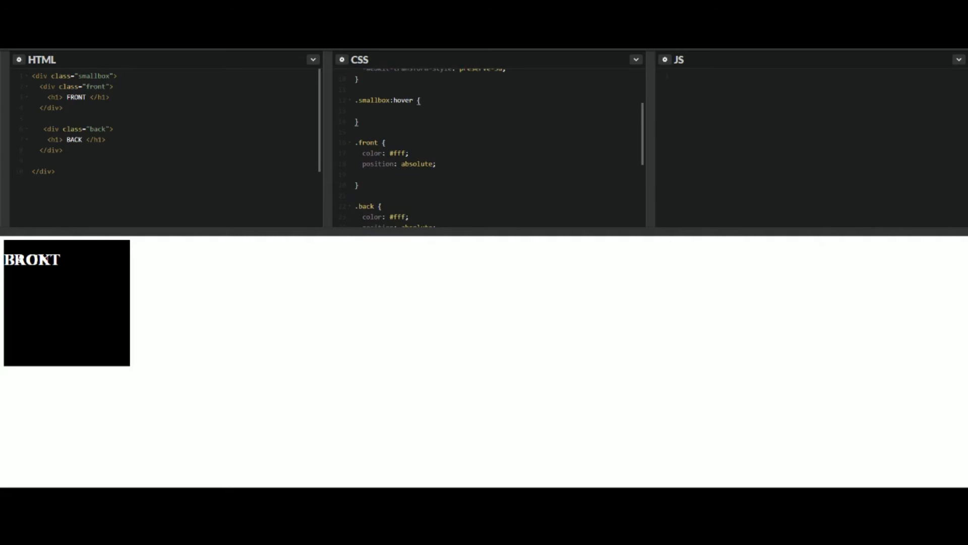
- Set -webkit-transform: rotateY(180deg) in the .smallbox:hover rule
{"action": "type", "text": "-web"}
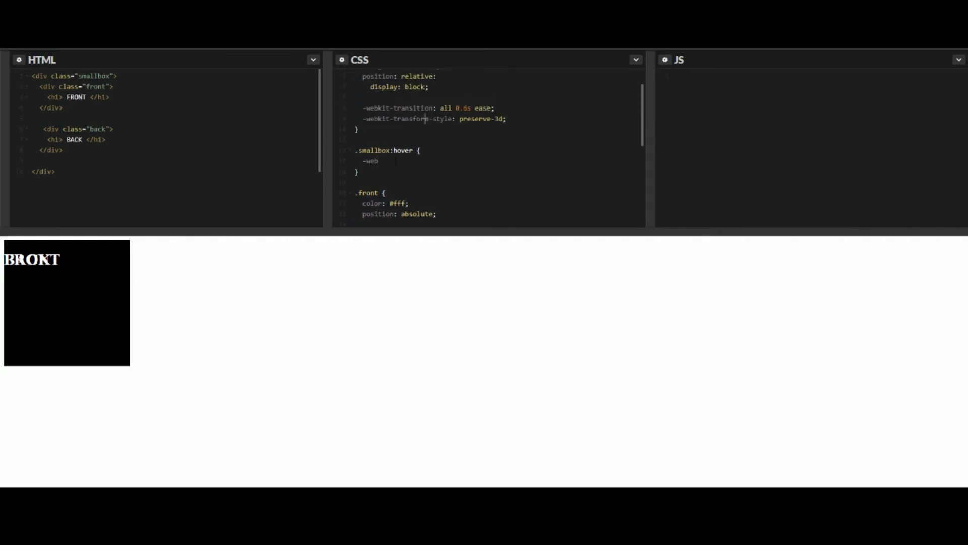
{"action": "type", "text": "it-transfo"}
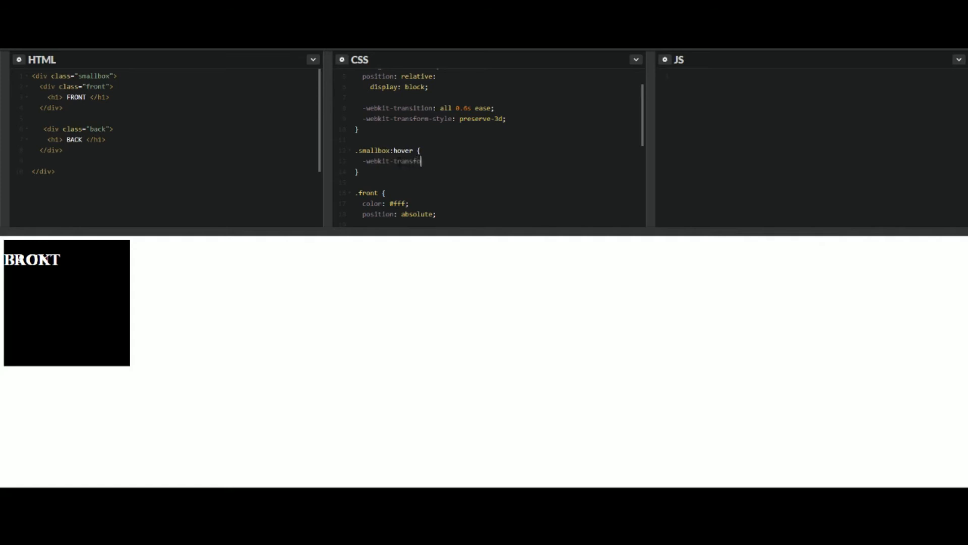
{"action": "type", "text": ":"}
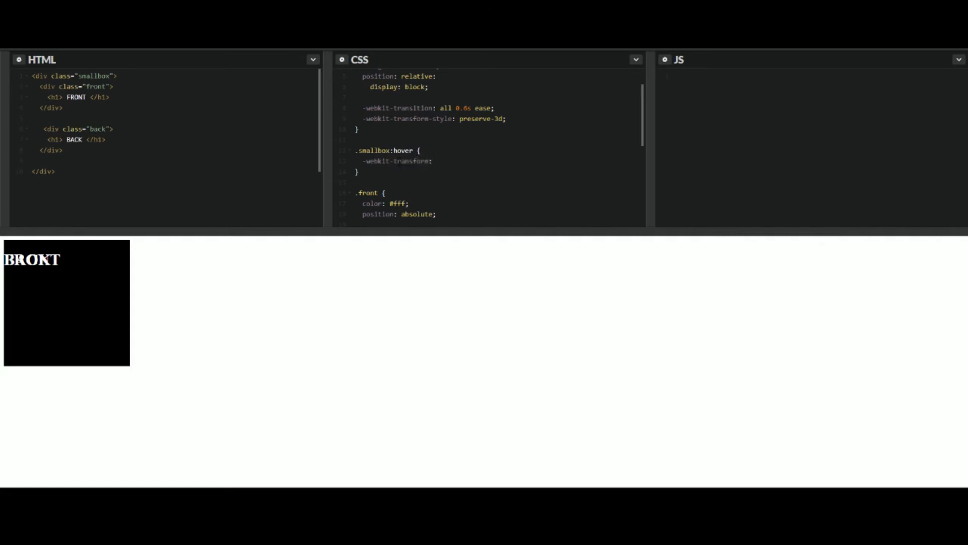
{"action": "type", "text": "rotate"}
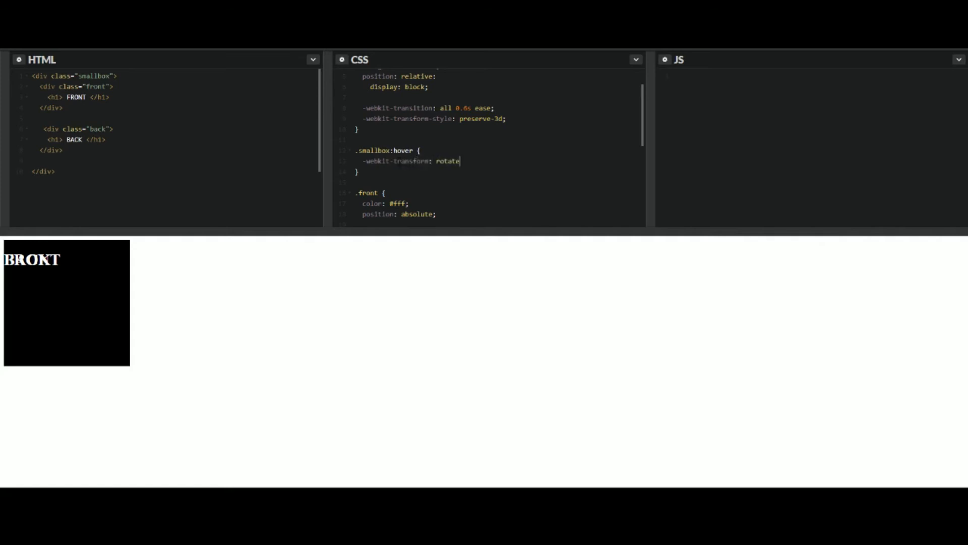
{"action": "type", "text": "Y"}
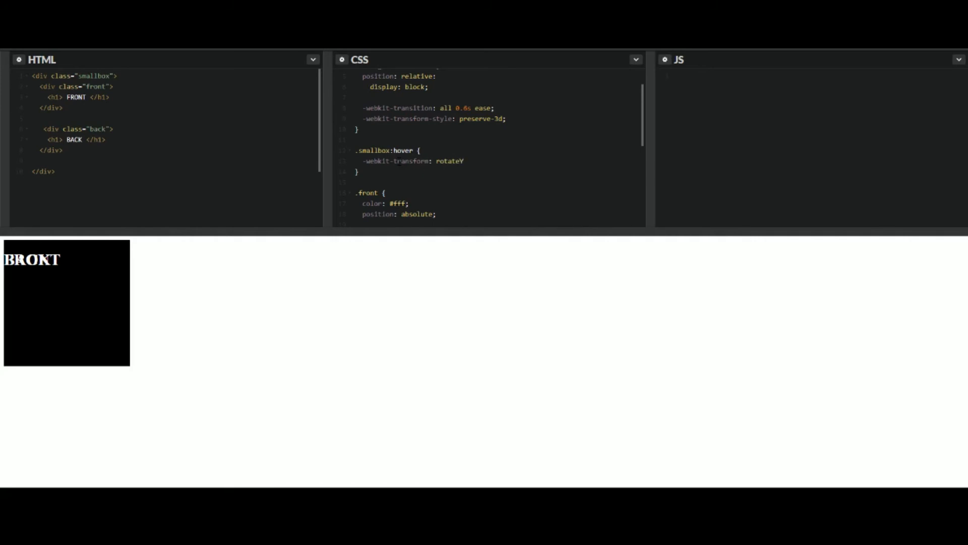
{"action": "type", "text": "()"}
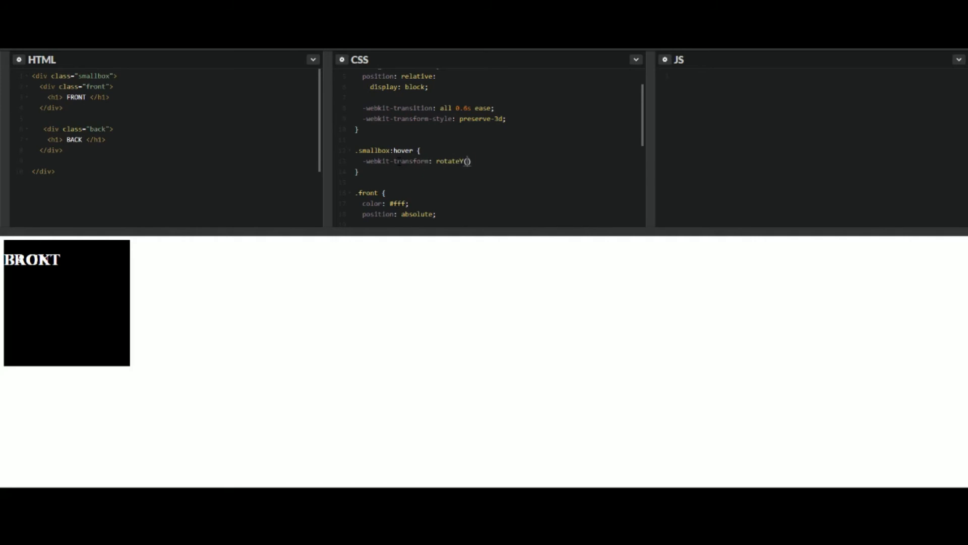
{"action": "type", "text": "180deg"}
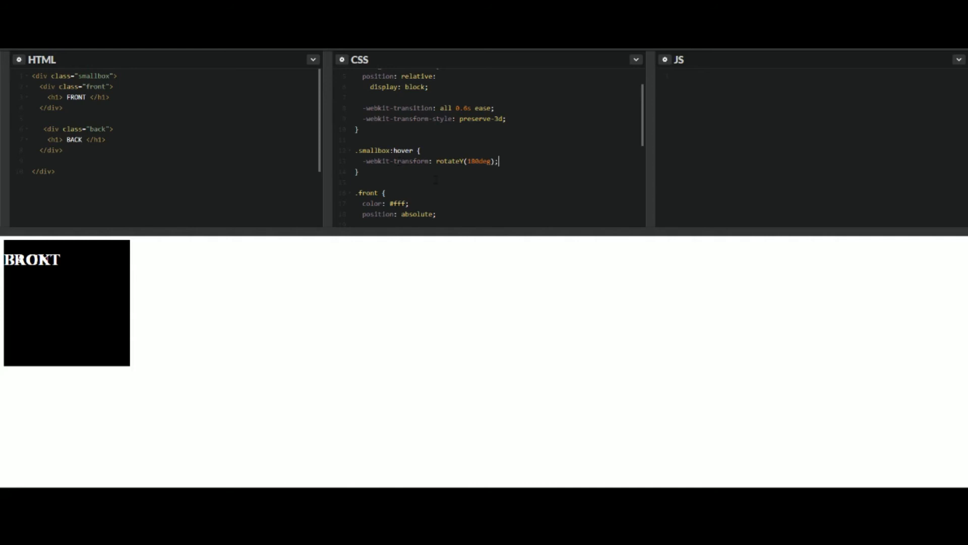
{"action": "scroll", "scroll_direction": "down", "scroll_amount": 3}
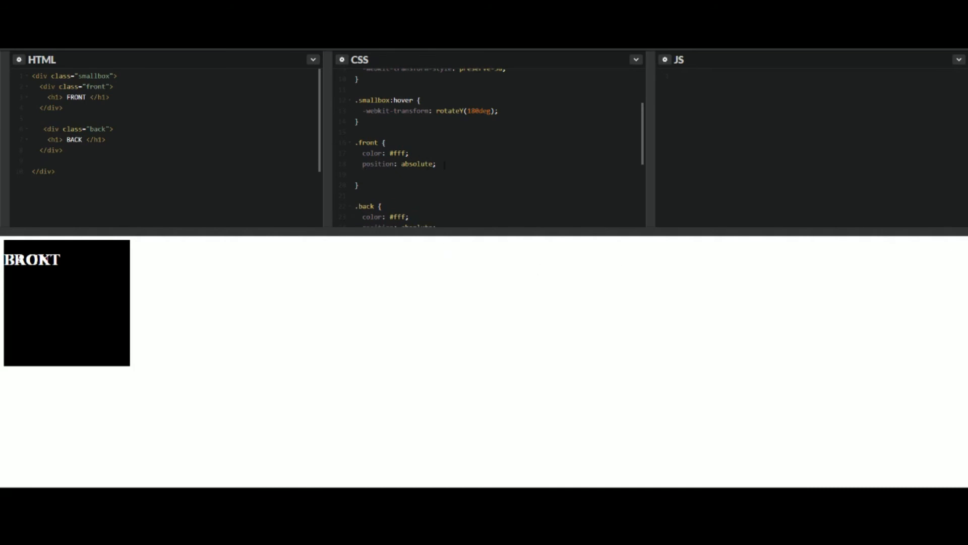
- Add backface-visibility: hidden; to both the .front and .back rules
{"action": "type", "text": "backface-visib"}
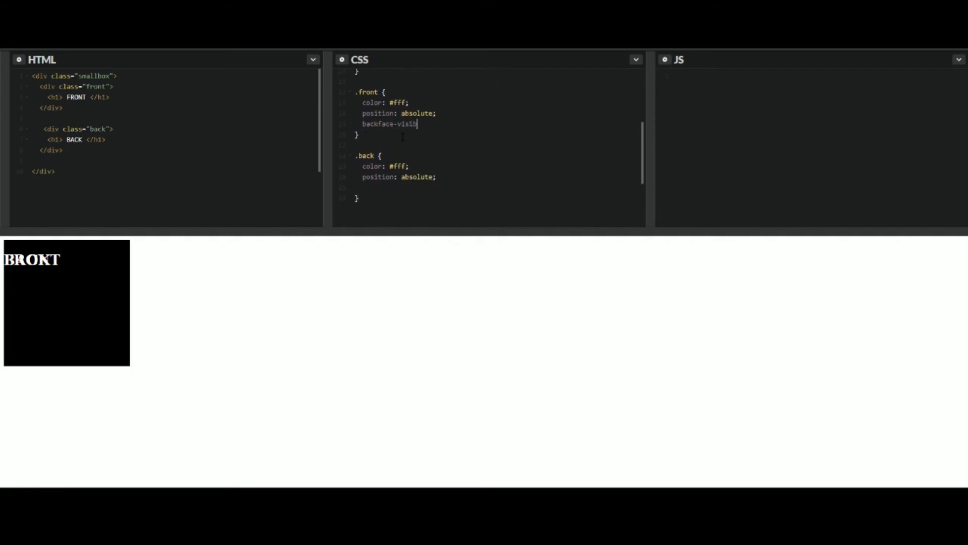
{"action": "type", "text": "lity: hidden;"}
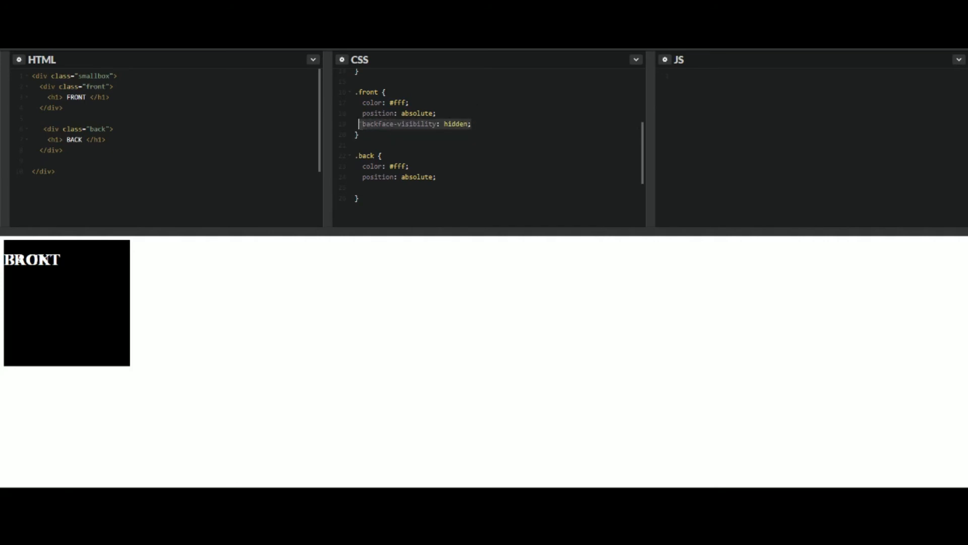
{"action": "type", "text": "backface-visibility: hidden;"}
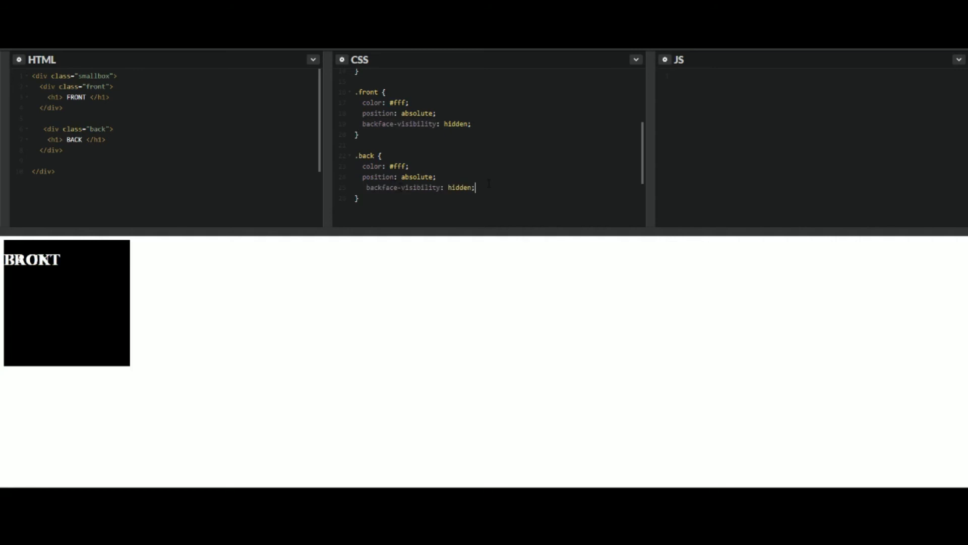
- Pre-rotate the .back layer with transform: rotateY(180deg)
{"action": "key", "text": "enter"}
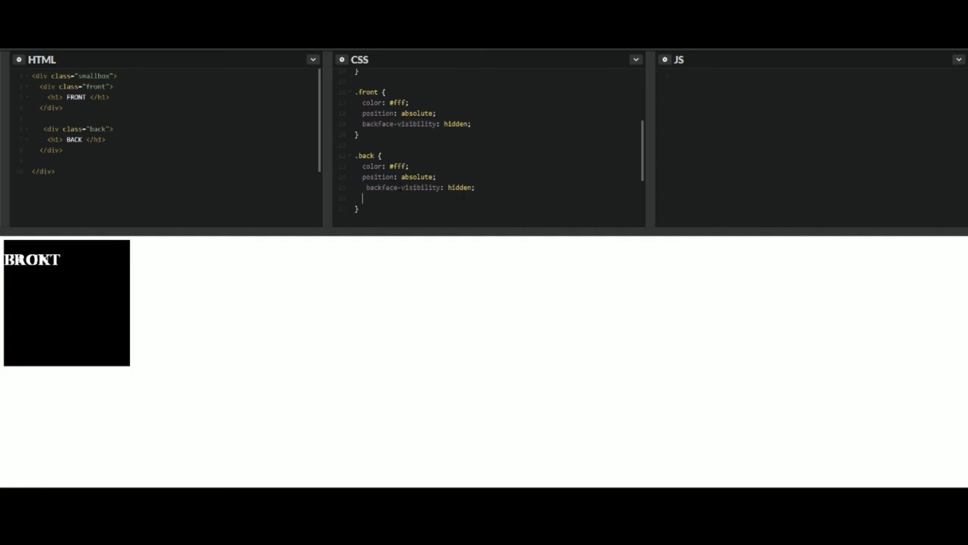
{"action": "type", "text": "transform:"}
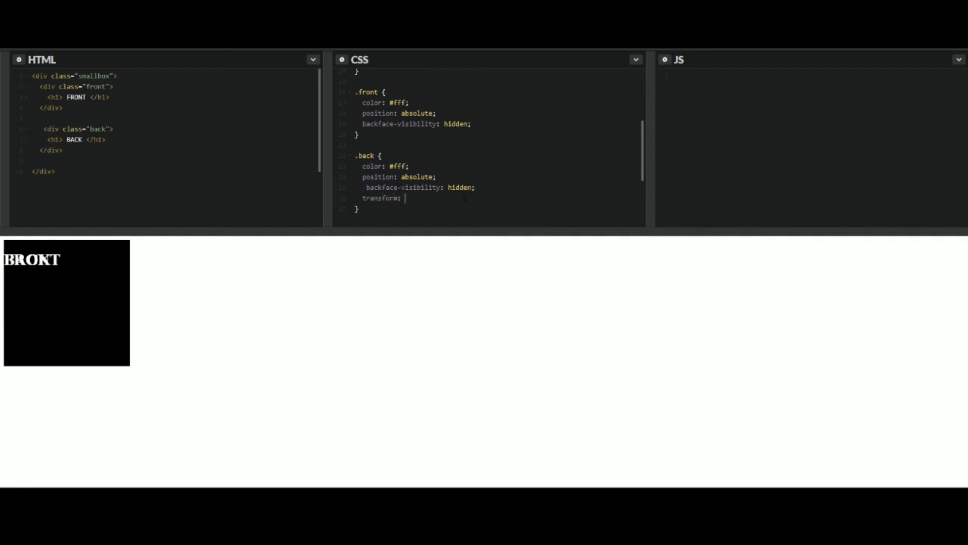
{"action": "type", "text": "rotateY("}
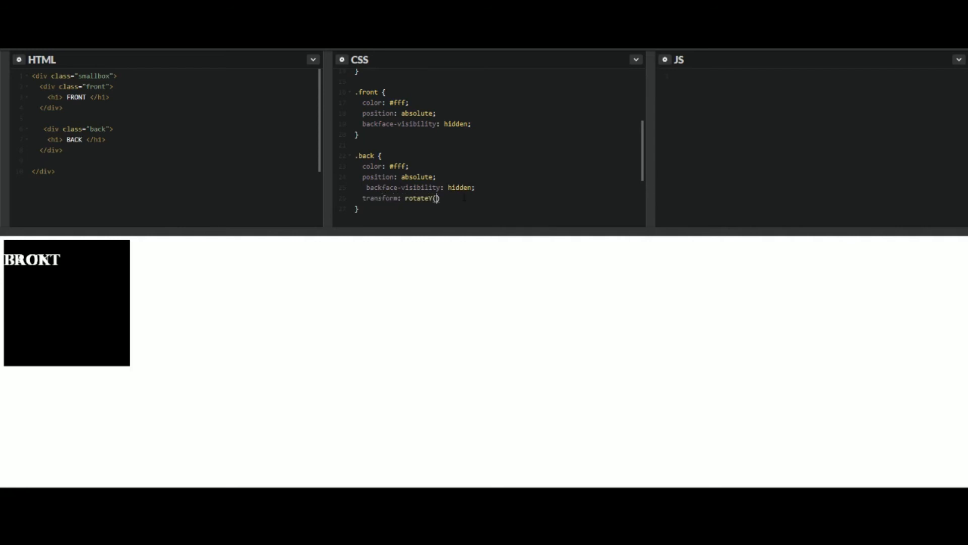
{"action": "type", "text": "180"}
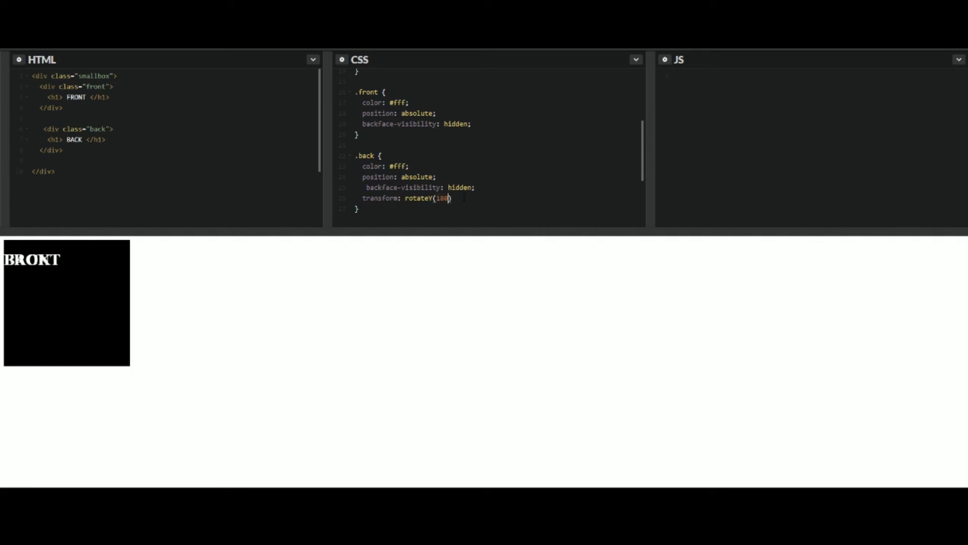
{"action": "type", "text": "deg"}
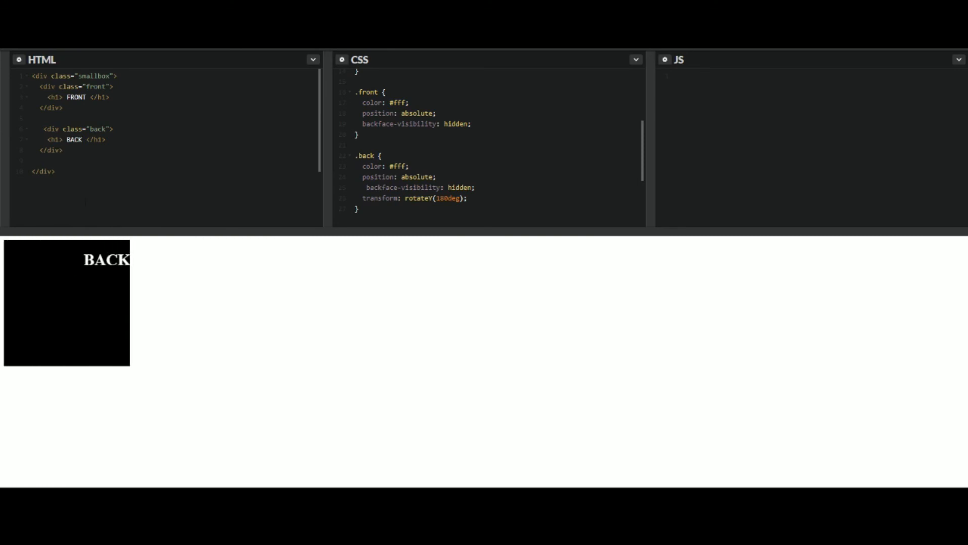
- Size the .front and .back layers with height: 250px and width: 250px
{"action": "left_click", "coordinate": [471, 123]}
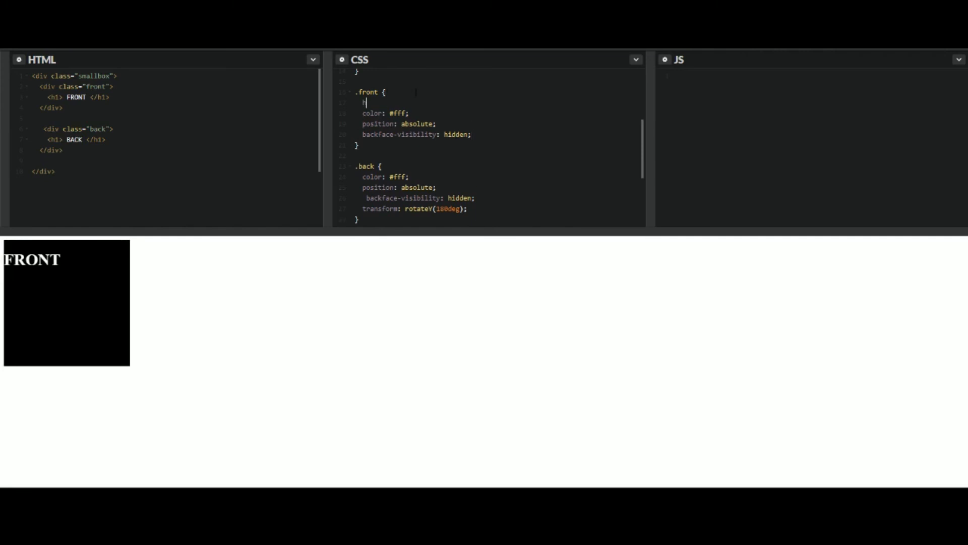
{"action": "type", "text": "height: 250px"}
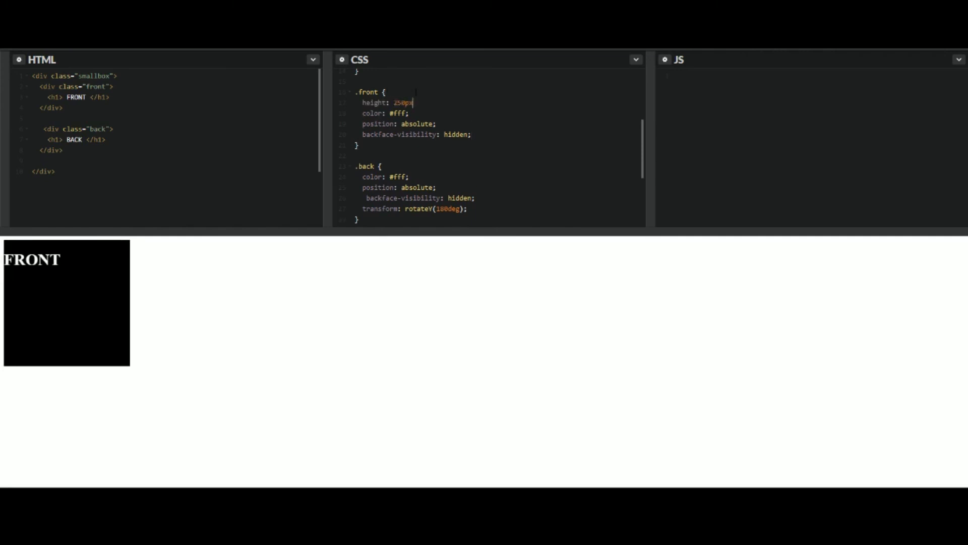
{"action": "type", "text": "width"}
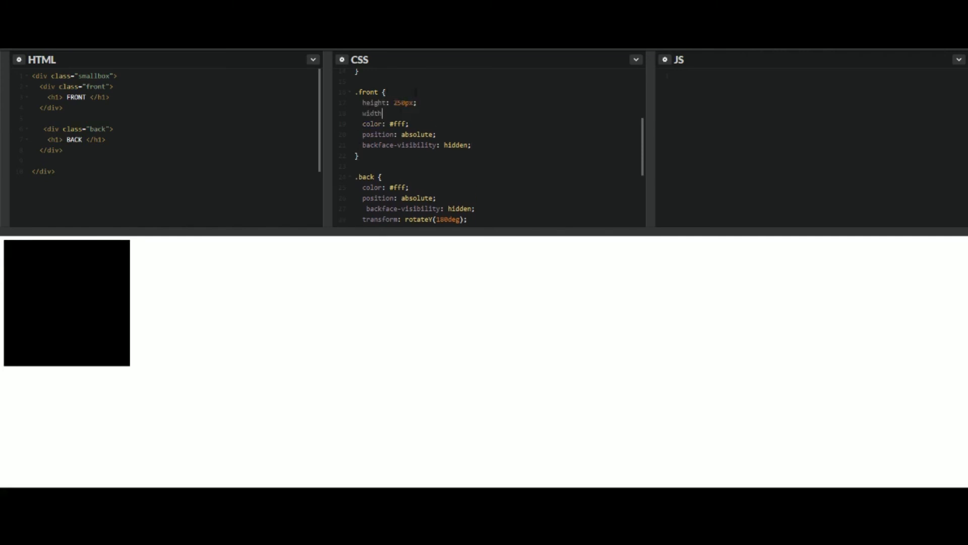
{"action": "type", "text": ": 250px;"}
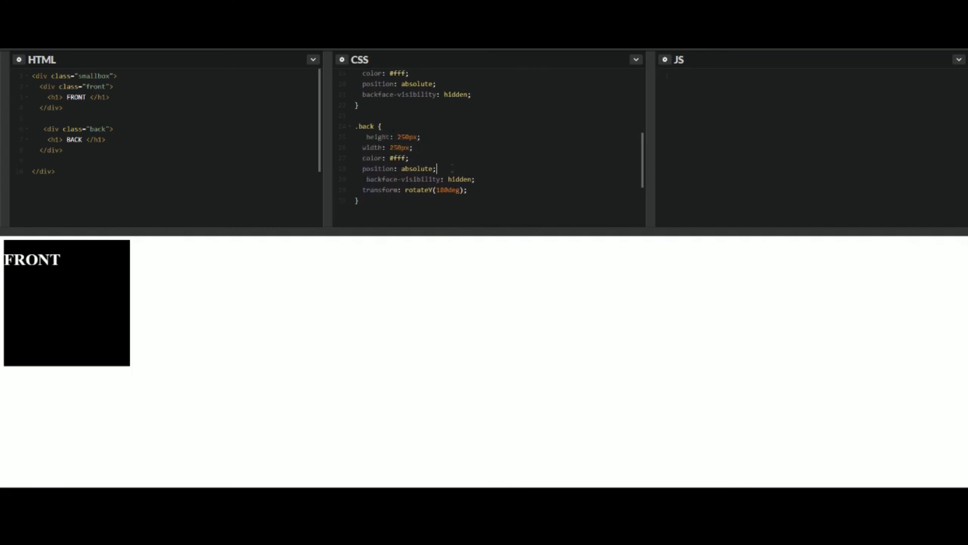
- Pin the .back layer to the corner with top: 0; left: 0;
{"action": "key", "text": "enter"}
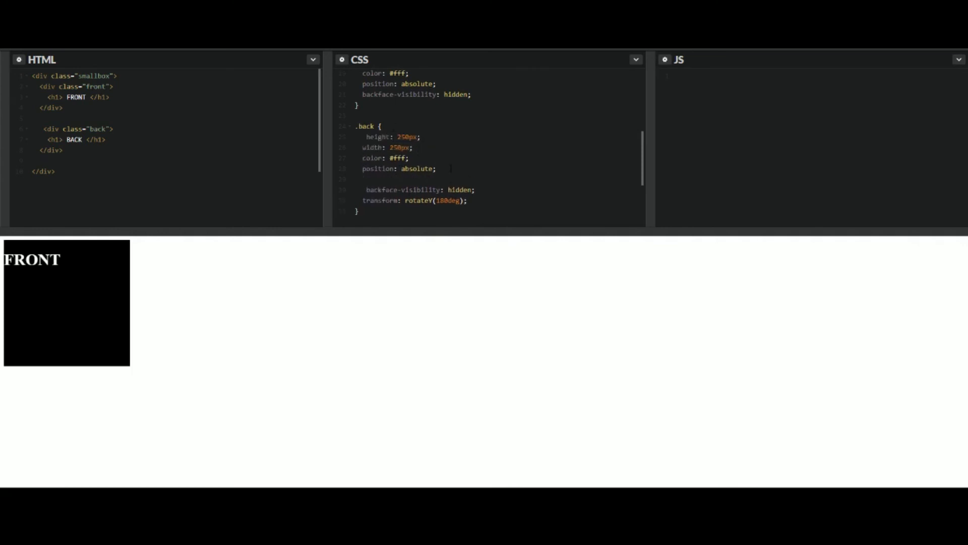
{"action": "type", "text": "top: 0"}
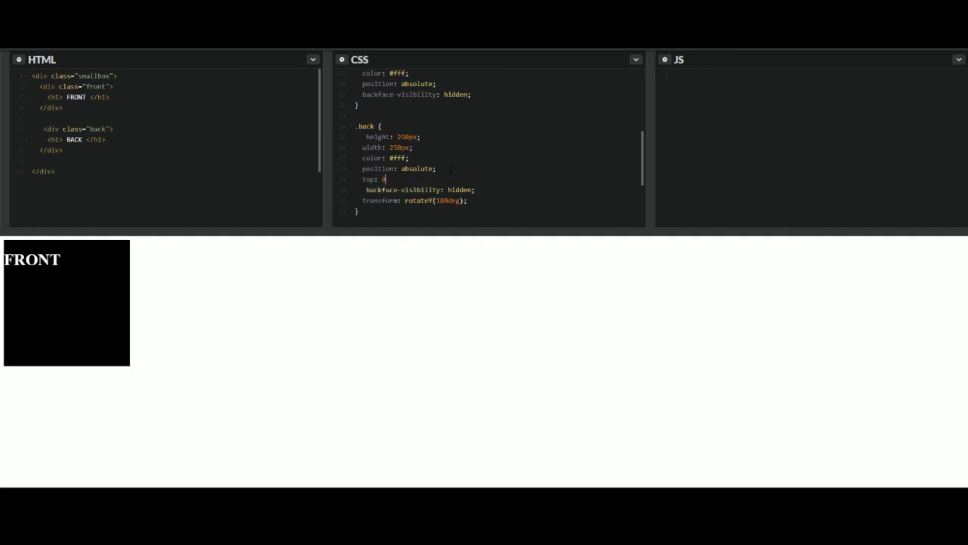
{"action": "type", "text": ";"}
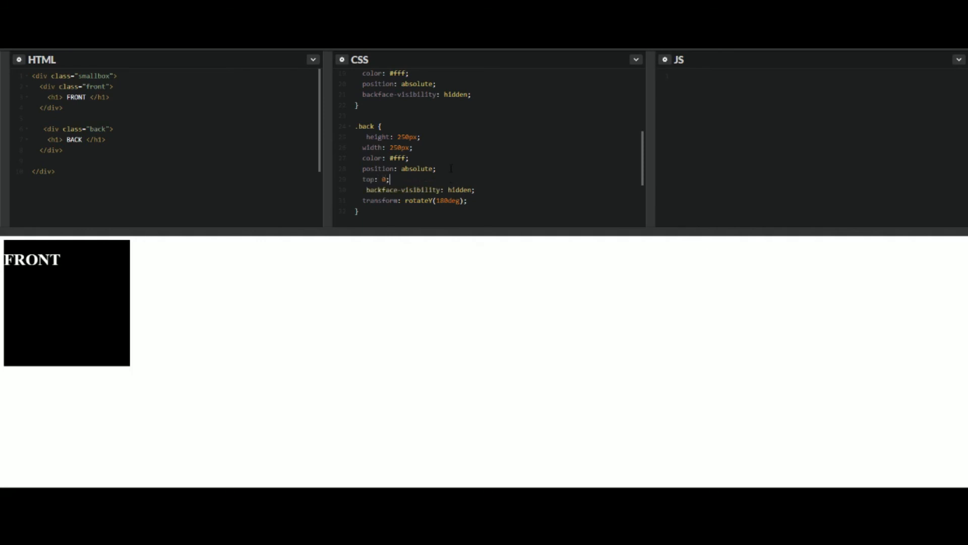
{"action": "type", "text": "lef"}
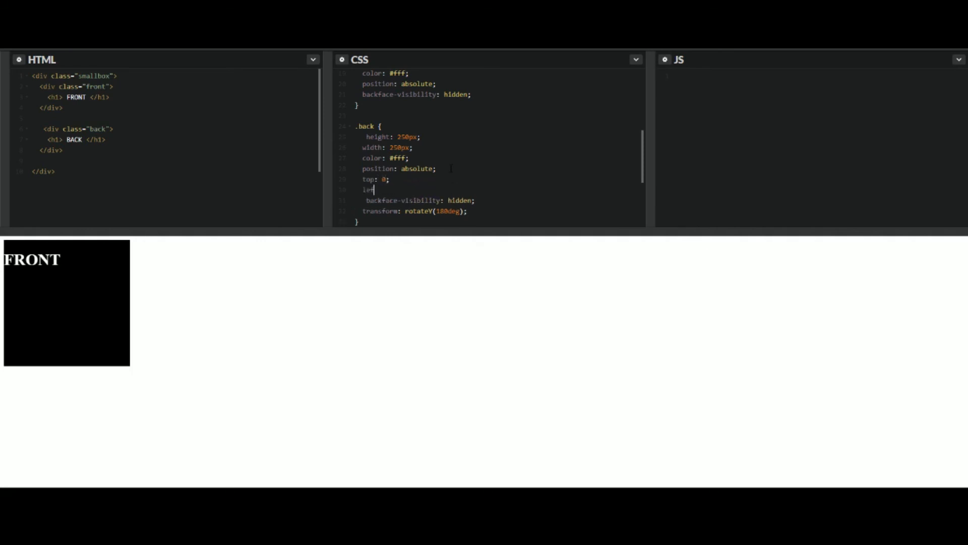
{"action": "type", "text": "t: 0;"}
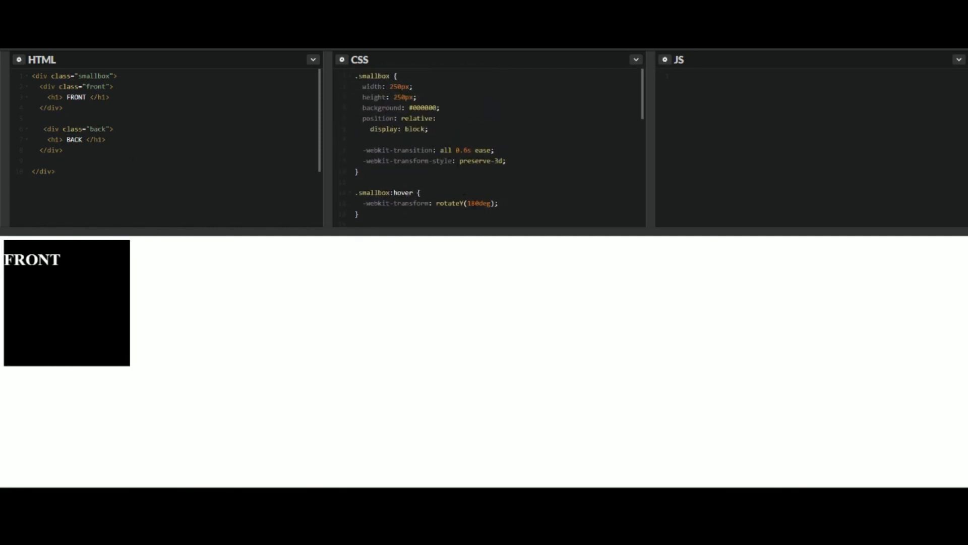
- Lengthen the transition from 0.6s to 1s and rework the hover rotation toward rotateX
{"action": "double_click", "coordinate": [478, 203]}
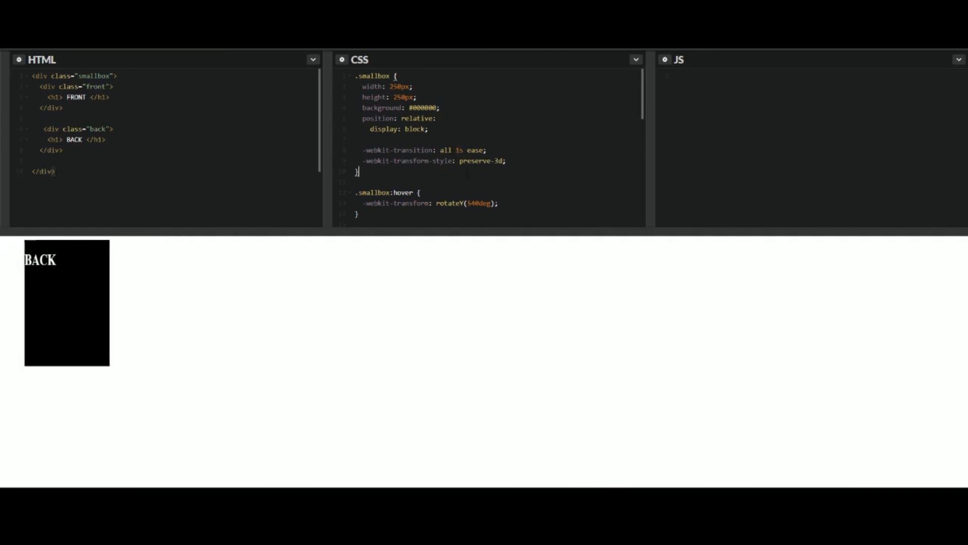
{"action": "scroll", "scroll_direction": "down", "scroll_amount": 3}
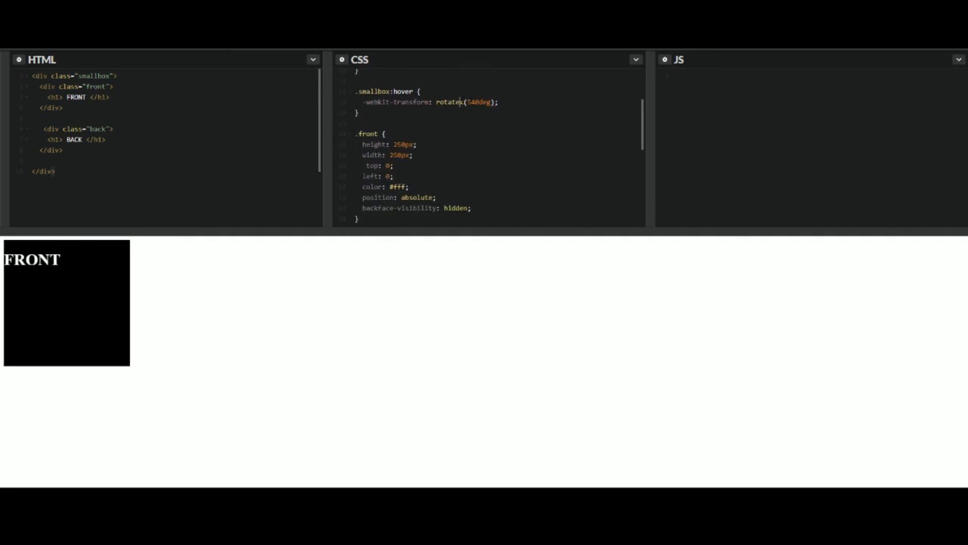
{"action": "left_click", "coordinate": [461, 102]}
{"action": "type", "text": "X"}
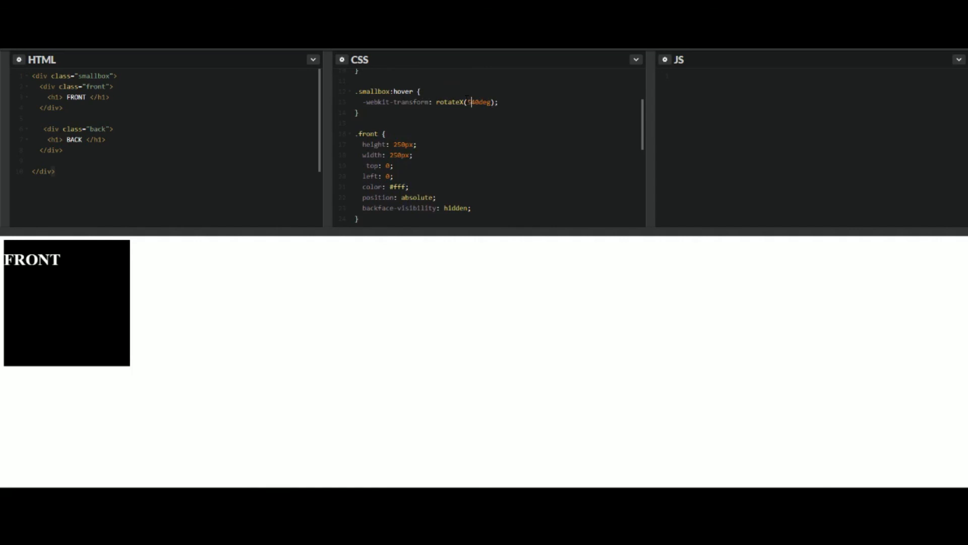
{"action": "scroll", "scroll_direction": "down", "scroll_amount": 3}
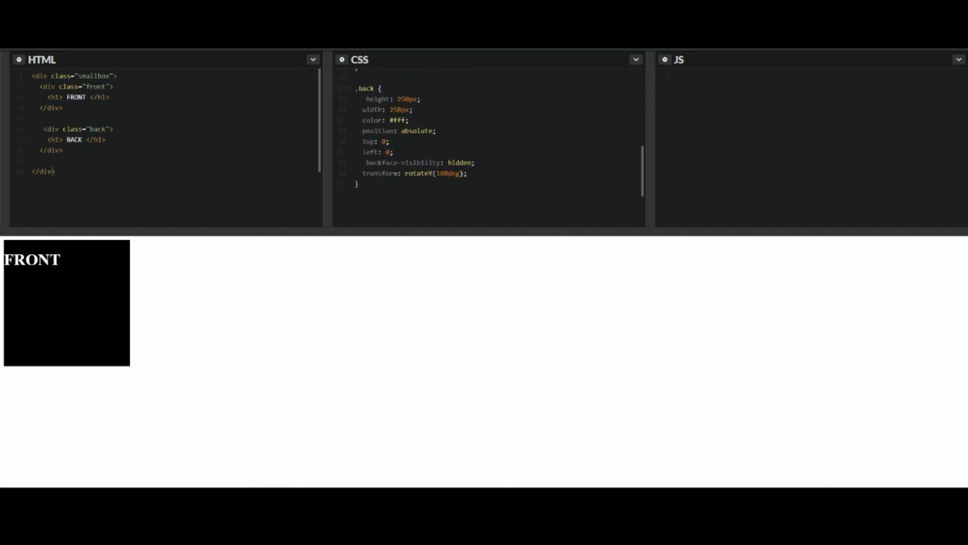